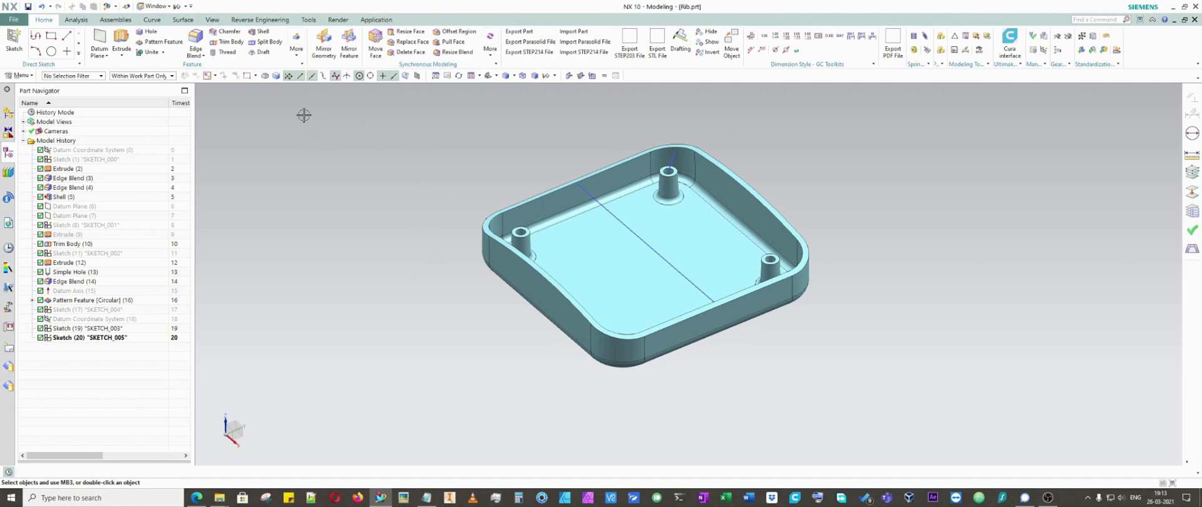
Reveal the gallery of additional design features to locate the Rib command
left_click(297, 45)
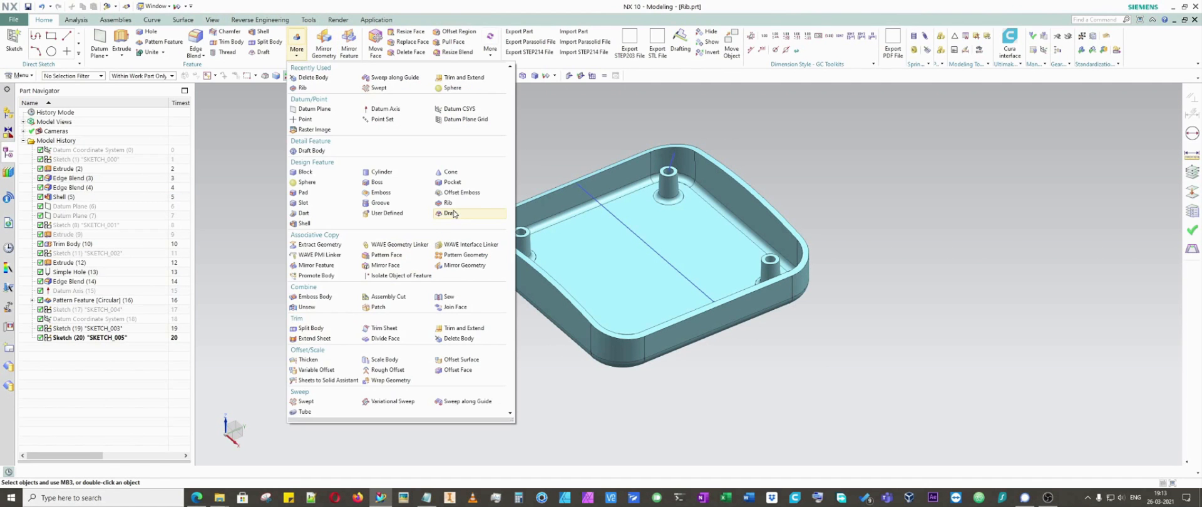
mouse_move(448, 203)
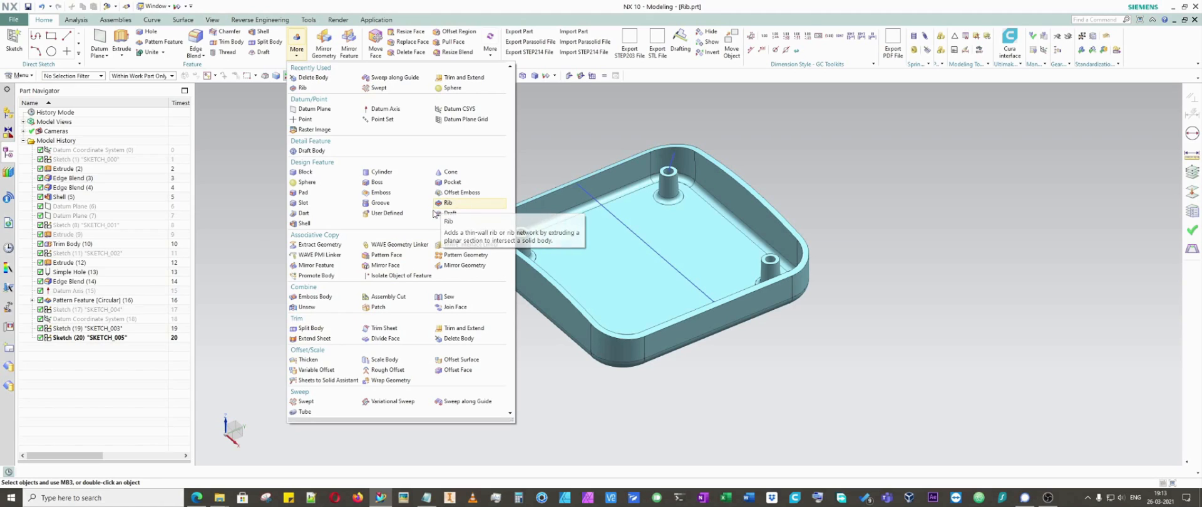
mouse_move(451, 182)
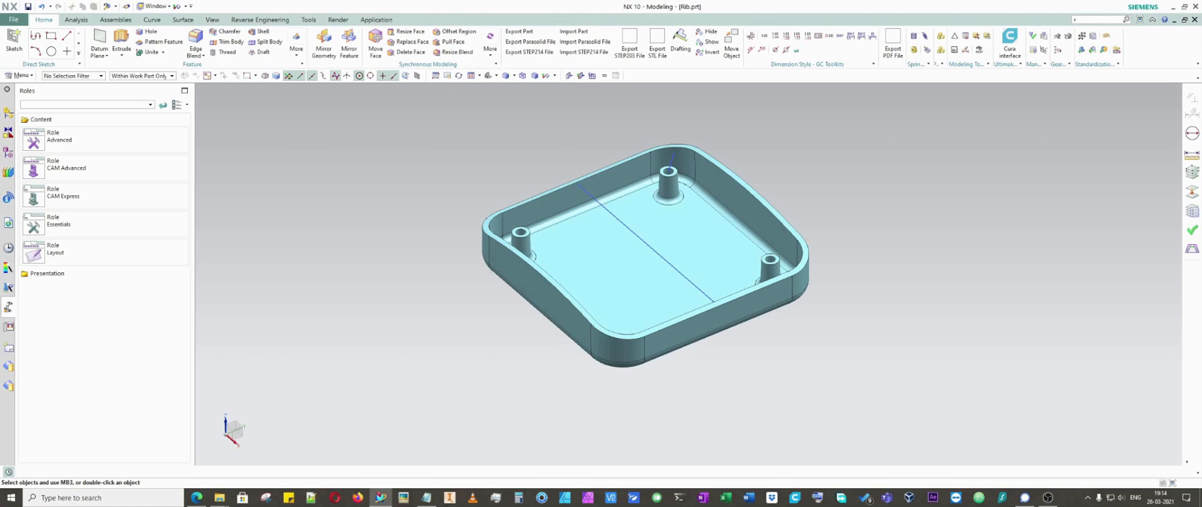
Search the Command Finder for 'rib', close the results, and browse the design-feature list
type("rib")
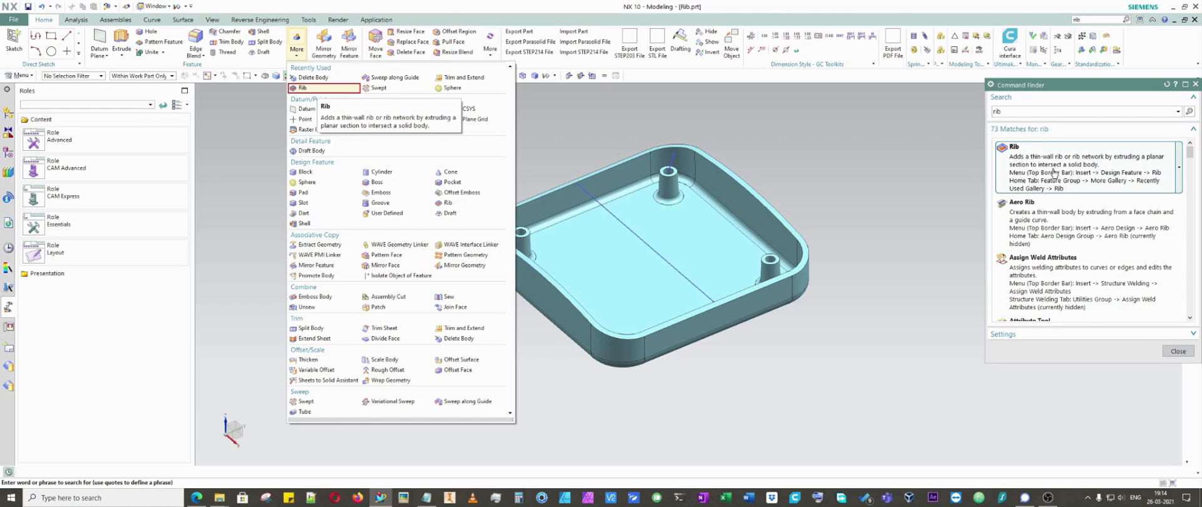
mouse_move(1083, 177)
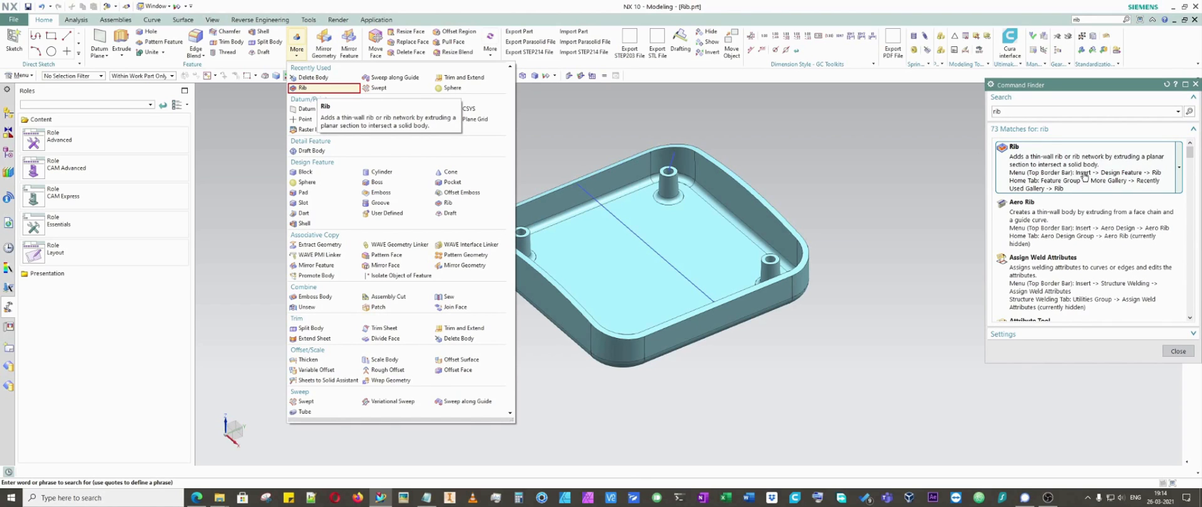
mouse_move(1114, 182)
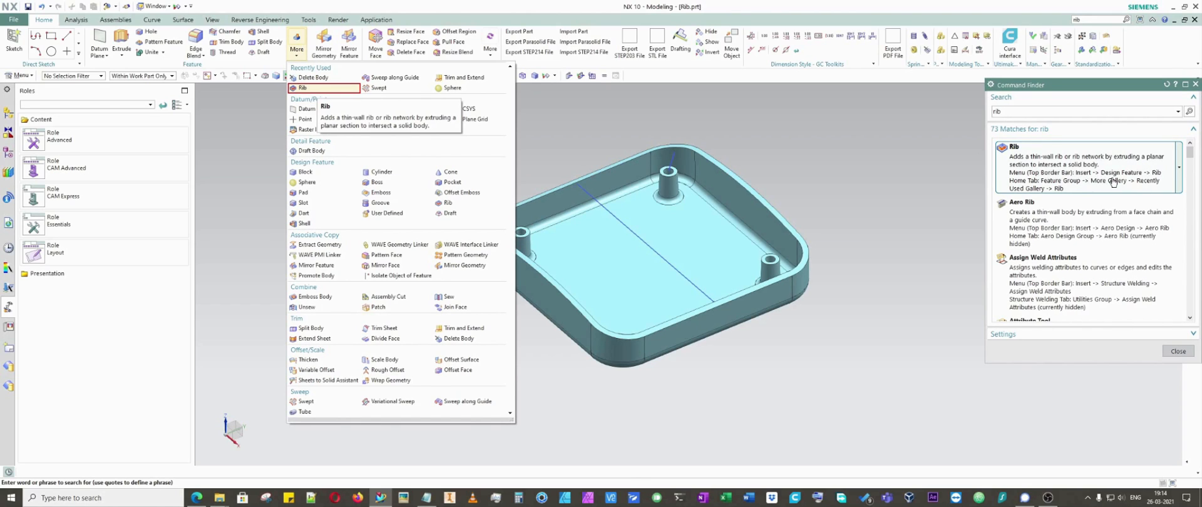
mouse_move(1162, 180)
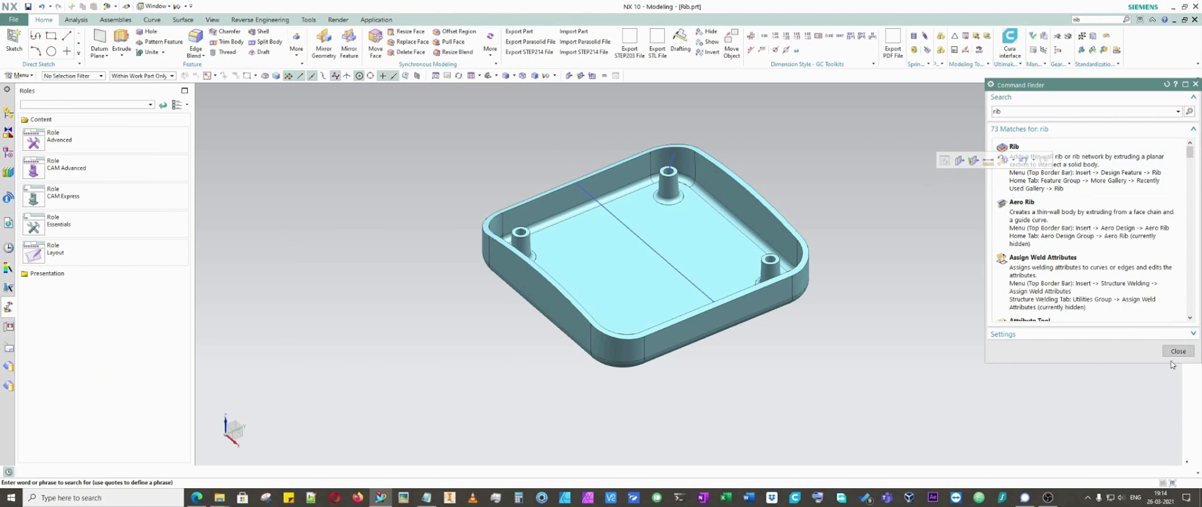
left_click(21, 76)
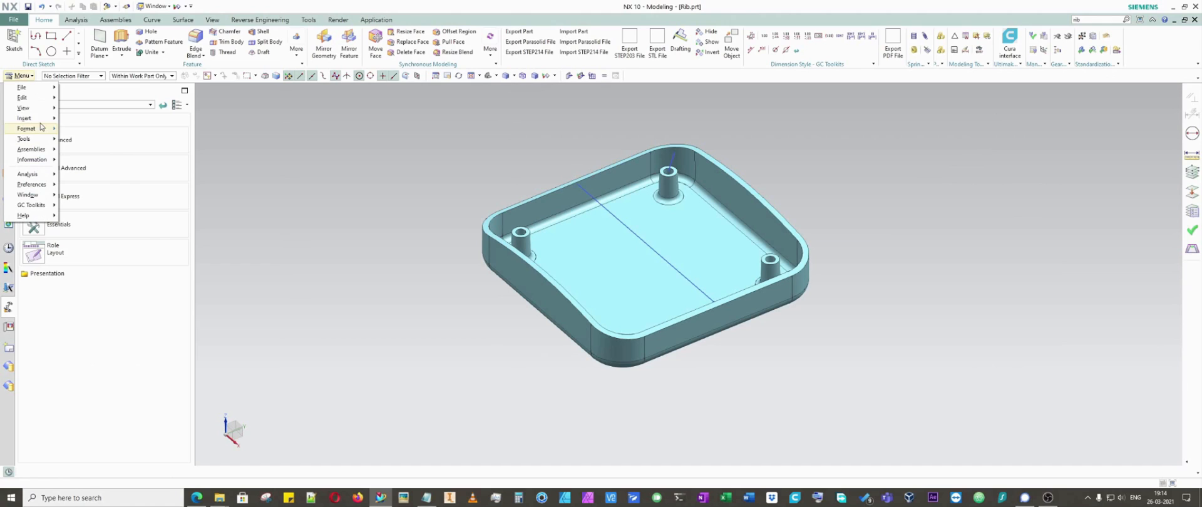
left_click(24, 118)
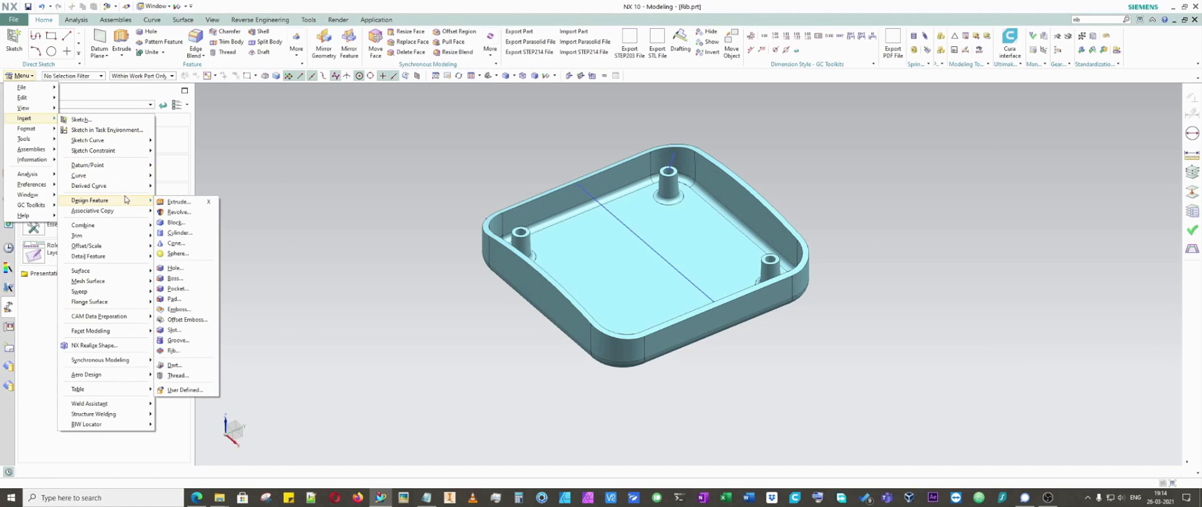
mouse_move(174, 351)
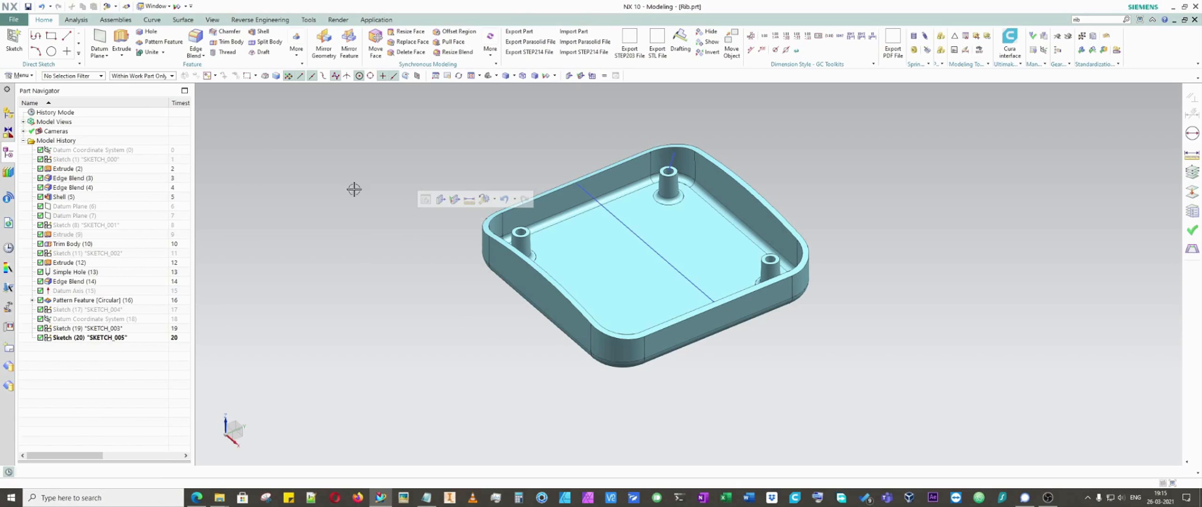
mouse_move(392, 281)
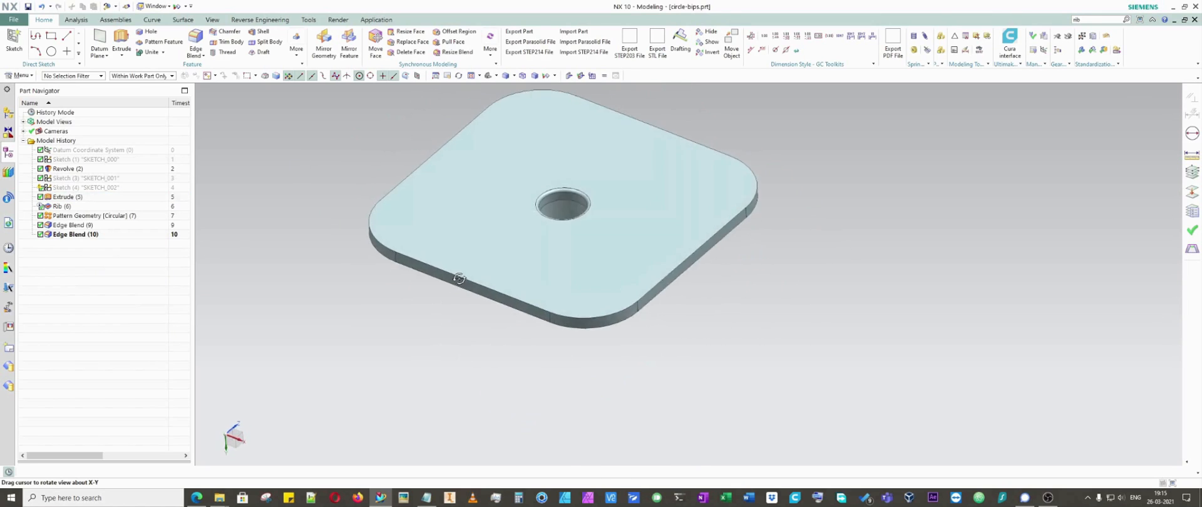
View the gusset ribs under the circle-bips plate, restore the trimetric view, and switch to Rib-1.prt
left_click(67, 168)
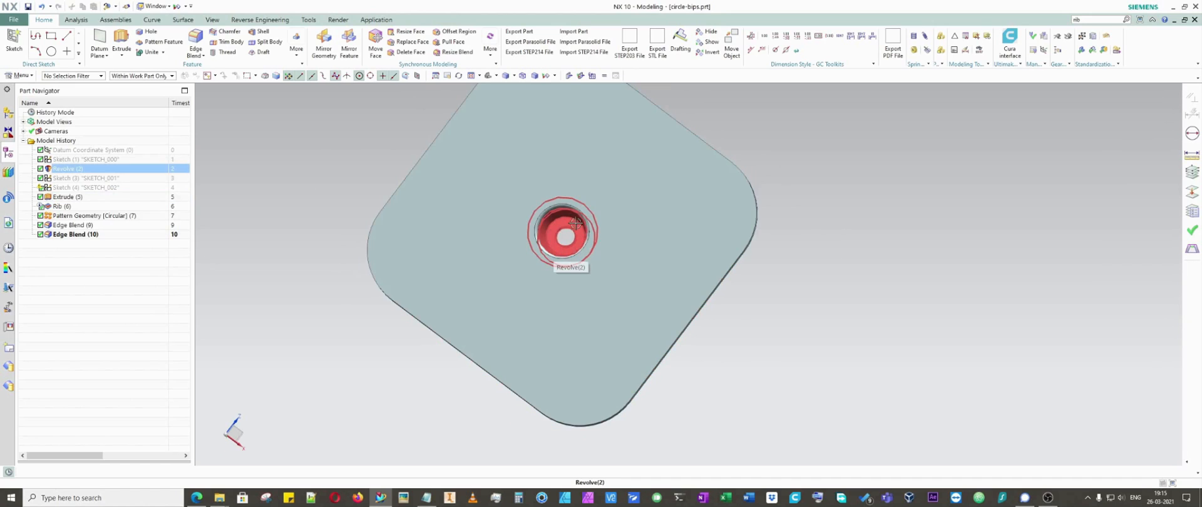
left_click_drag(567, 237, 542, 188)
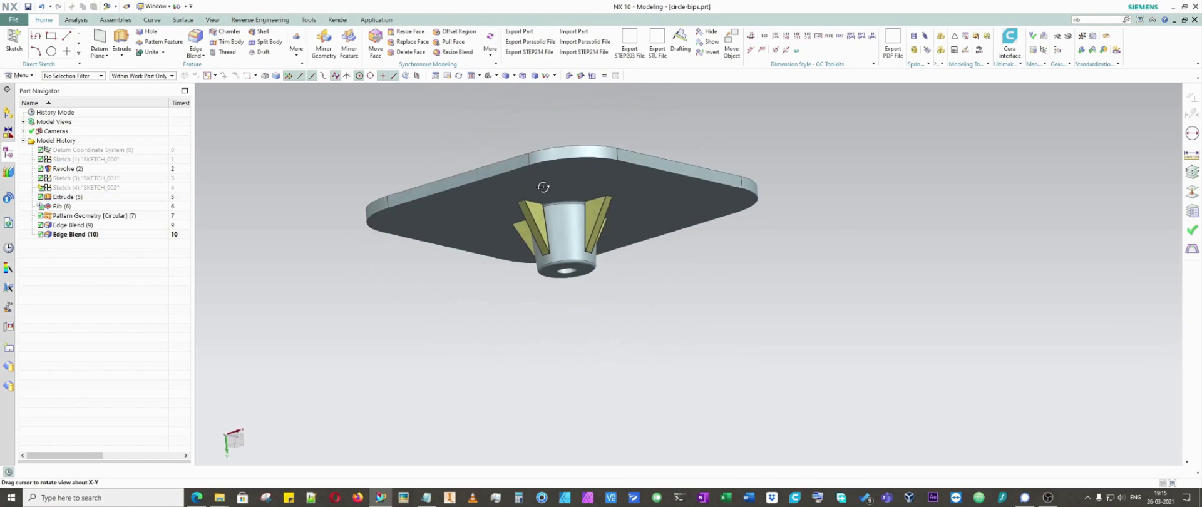
left_click(65, 196)
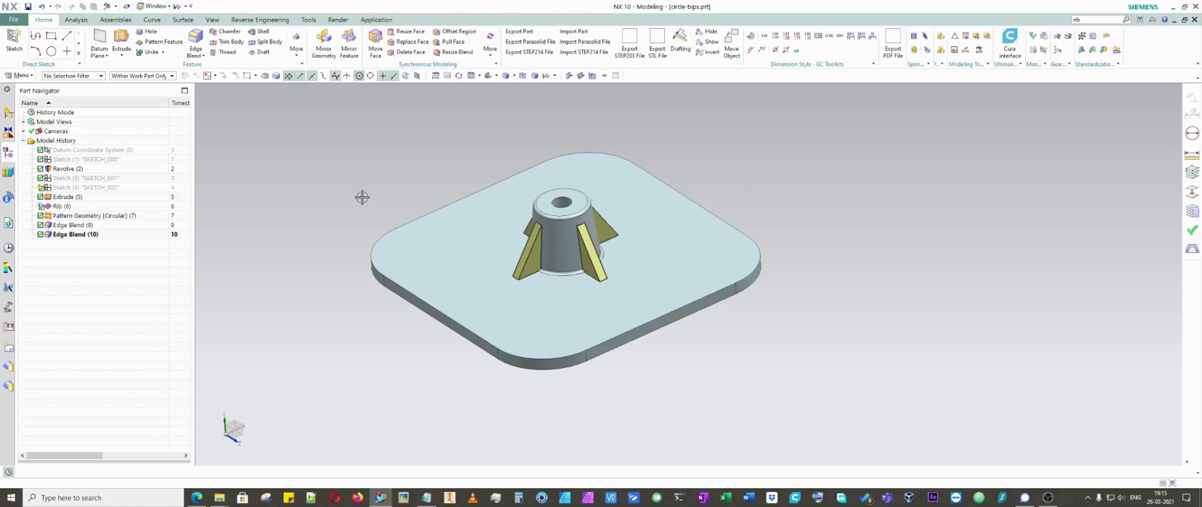
mouse_move(348, 202)
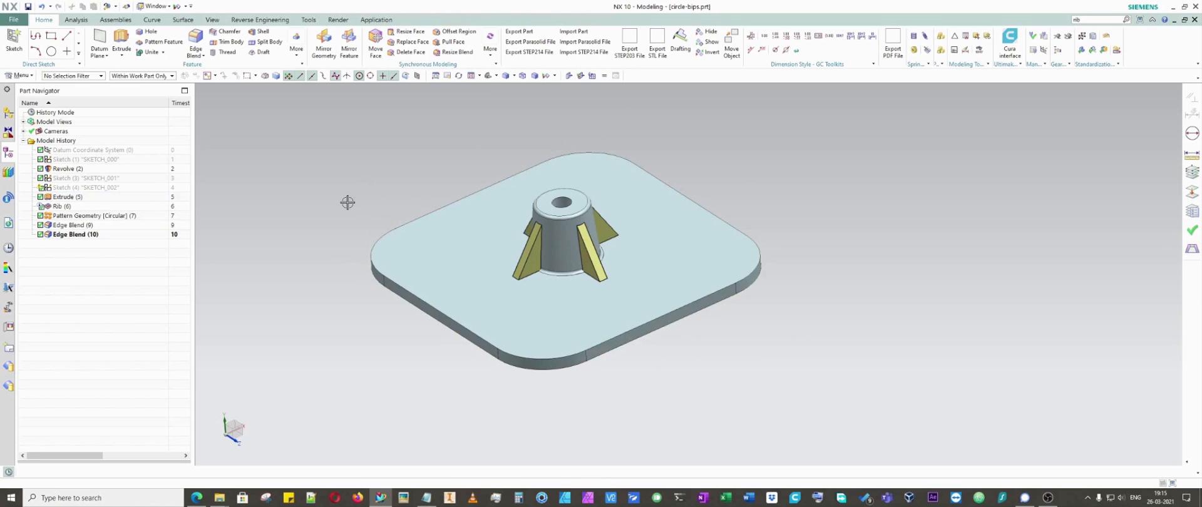
mouse_move(376, 178)
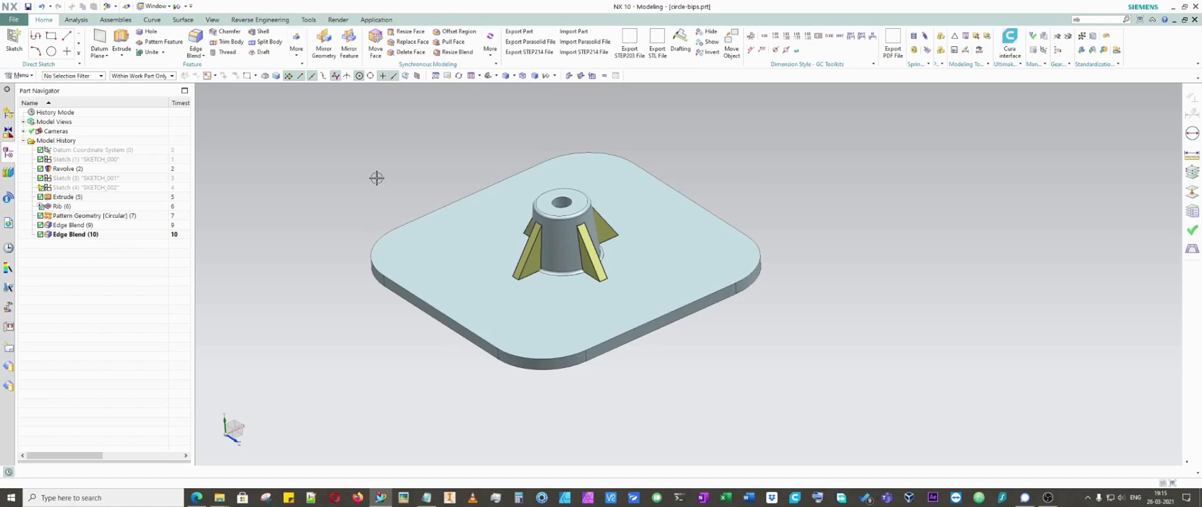
left_click(67, 196)
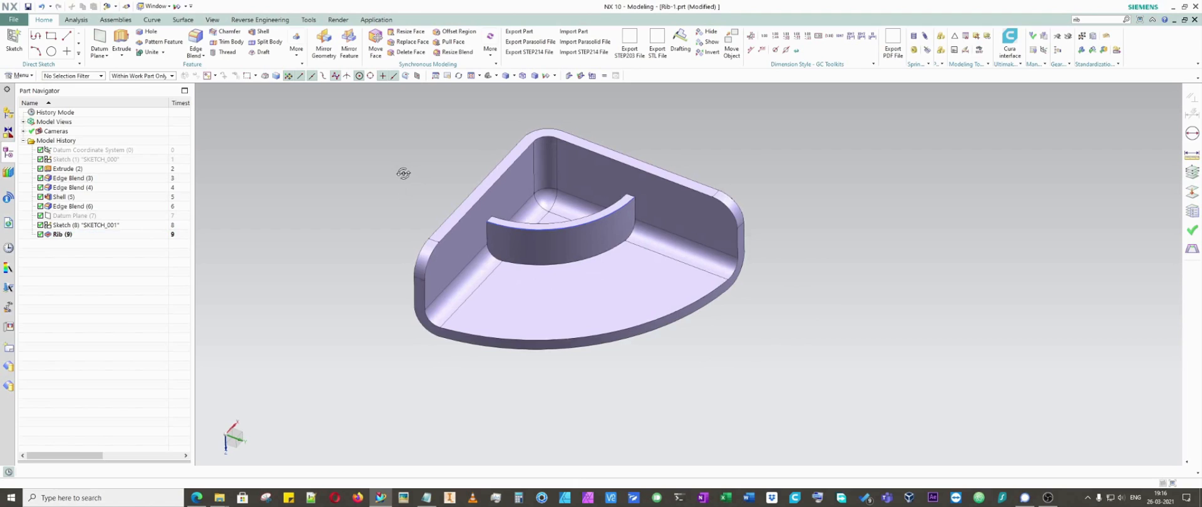
Switch the active window to the Gloves-Holder part
left_click(156, 6)
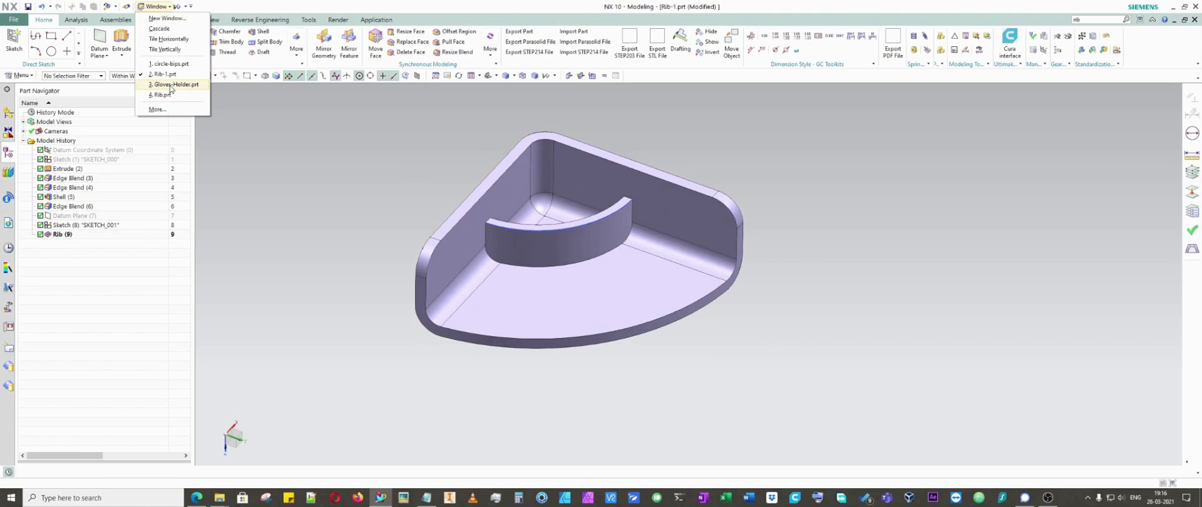
left_click(160, 94)
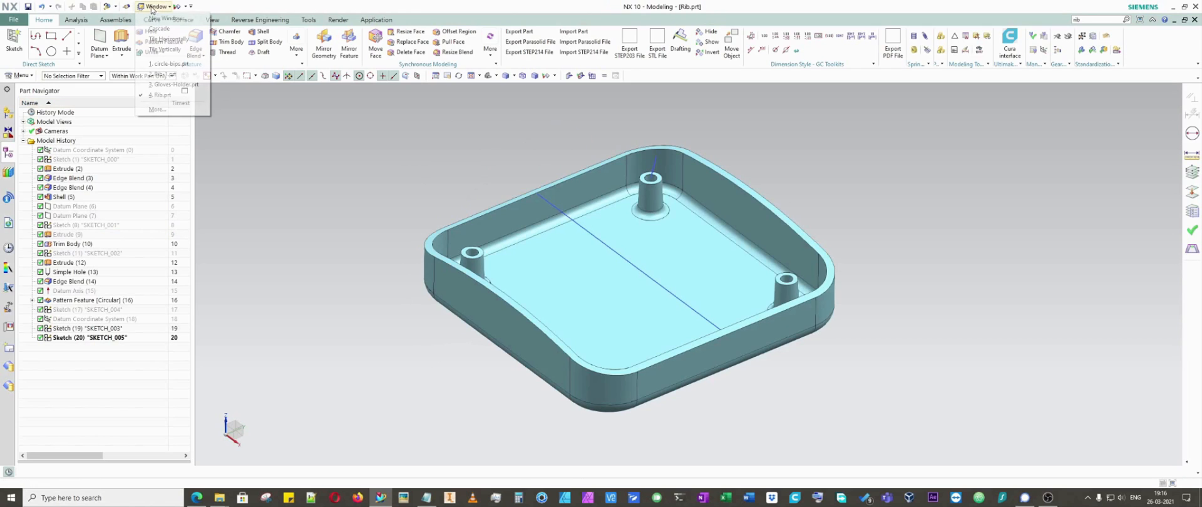
left_click(178, 73)
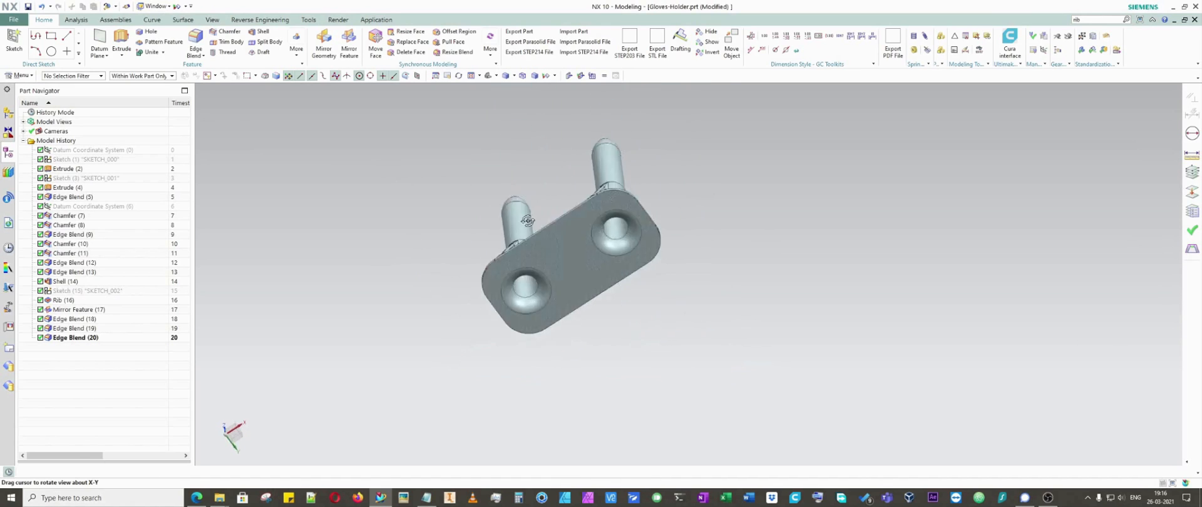
Orbit the holder to inspect its twin ribbed pegs from several angles
left_click_drag(525, 222, 531, 320)
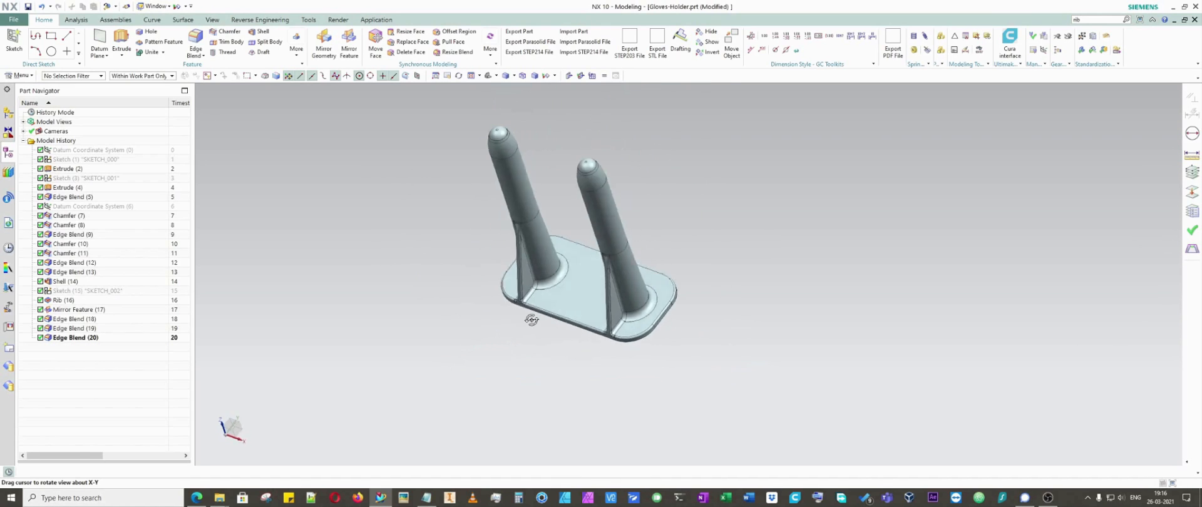
left_click_drag(531, 320, 524, 323)
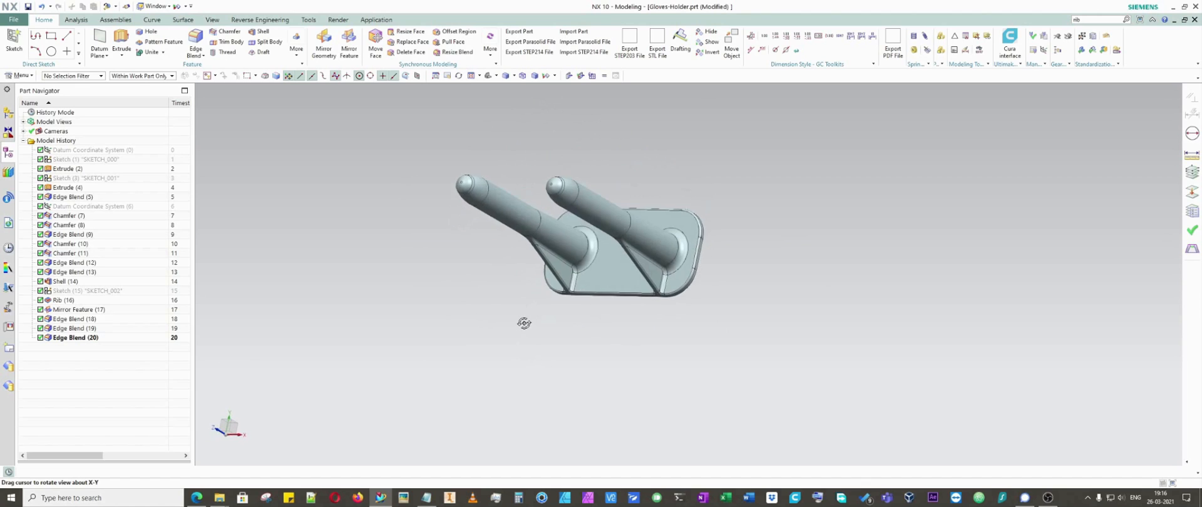
left_click_drag(524, 322, 520, 287)
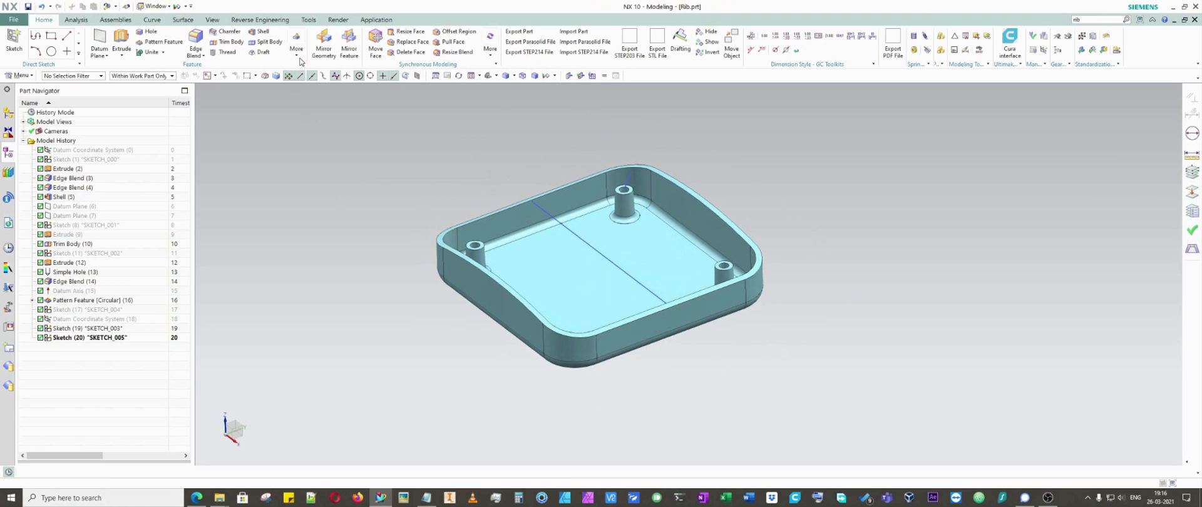
Start a Rib on the enclosure, switch to the Rib (More) options and enable Preview
left_click(296, 44)
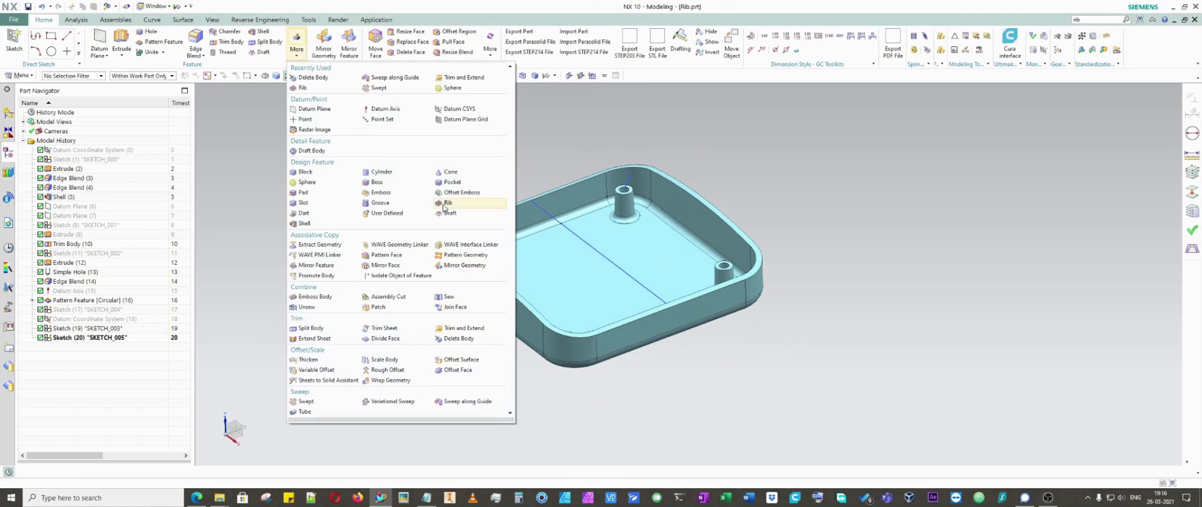
left_click(447, 202)
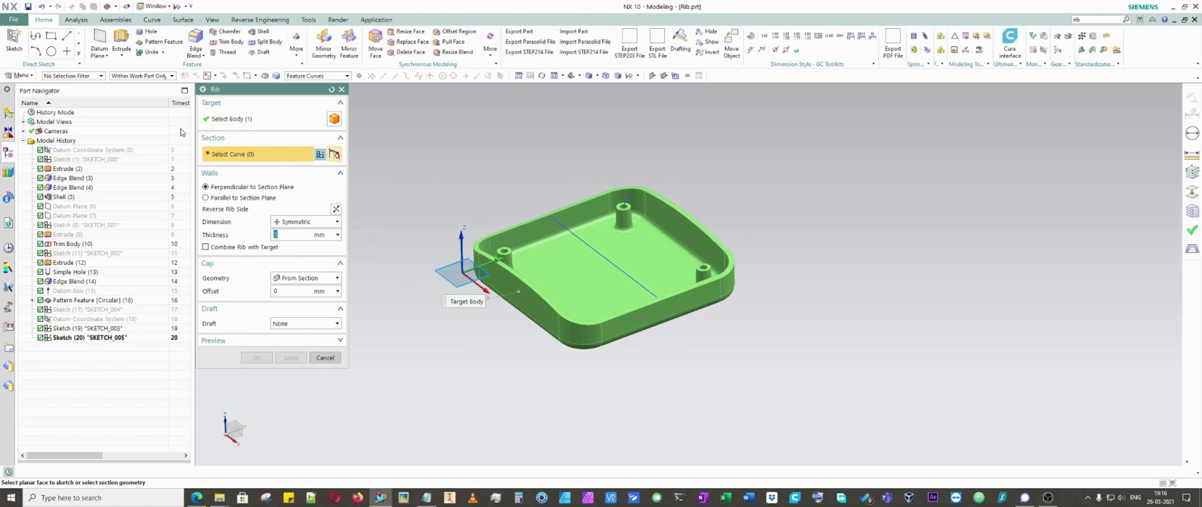
mouse_move(280, 216)
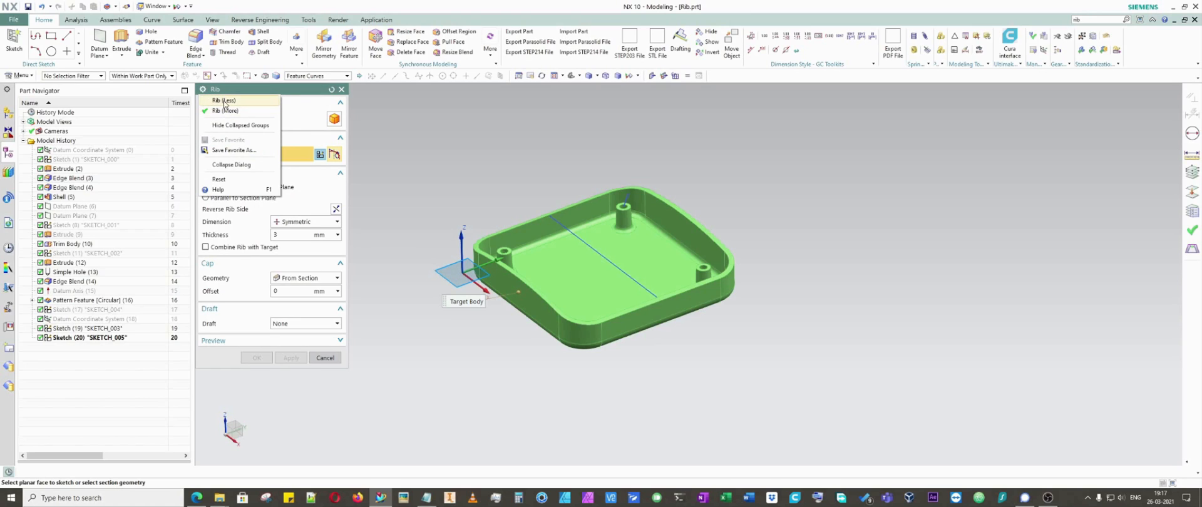
left_click(225, 101)
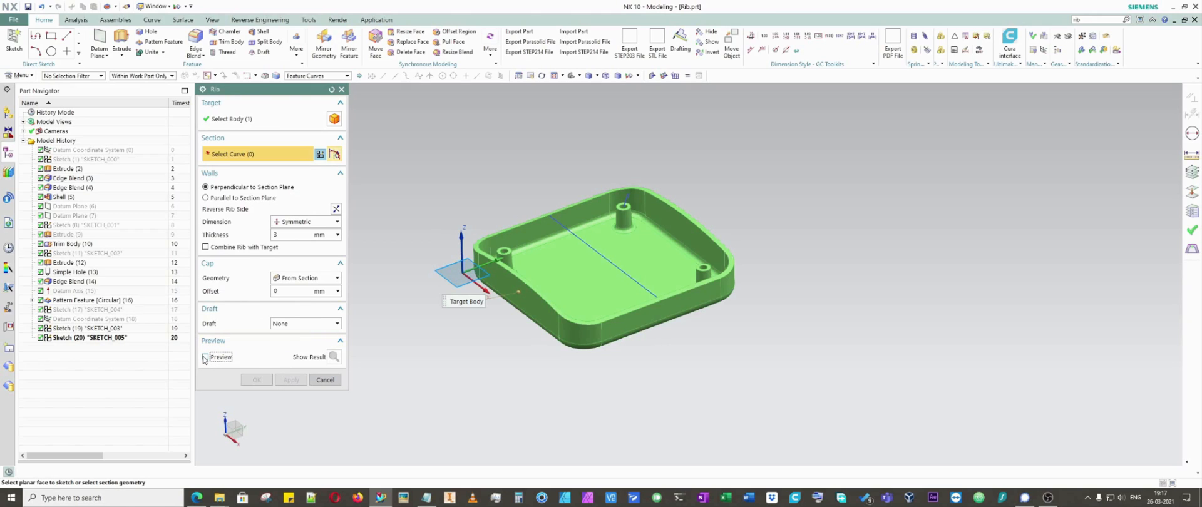
left_click(205, 357)
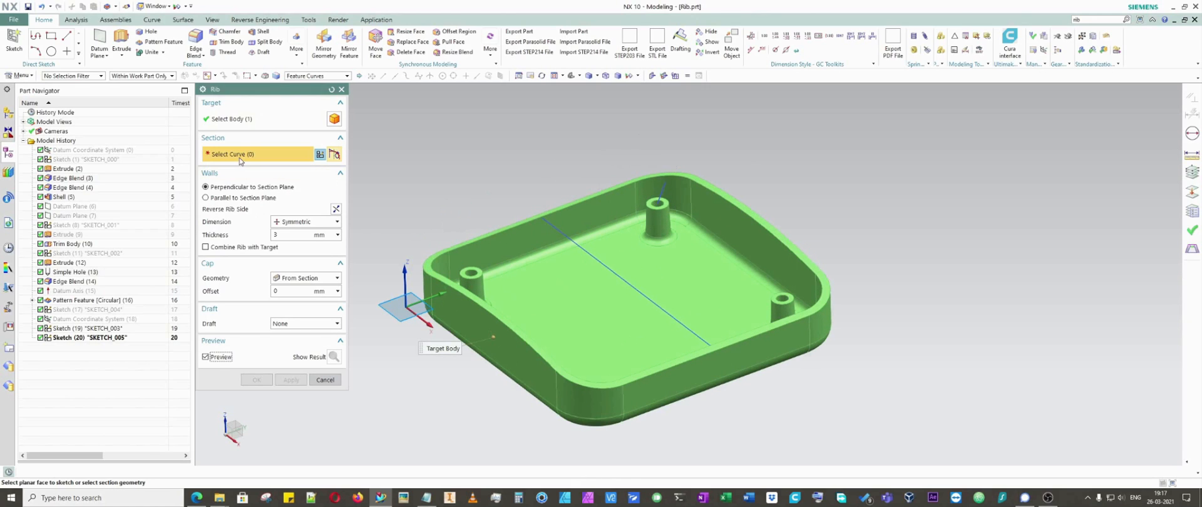
mouse_move(231, 154)
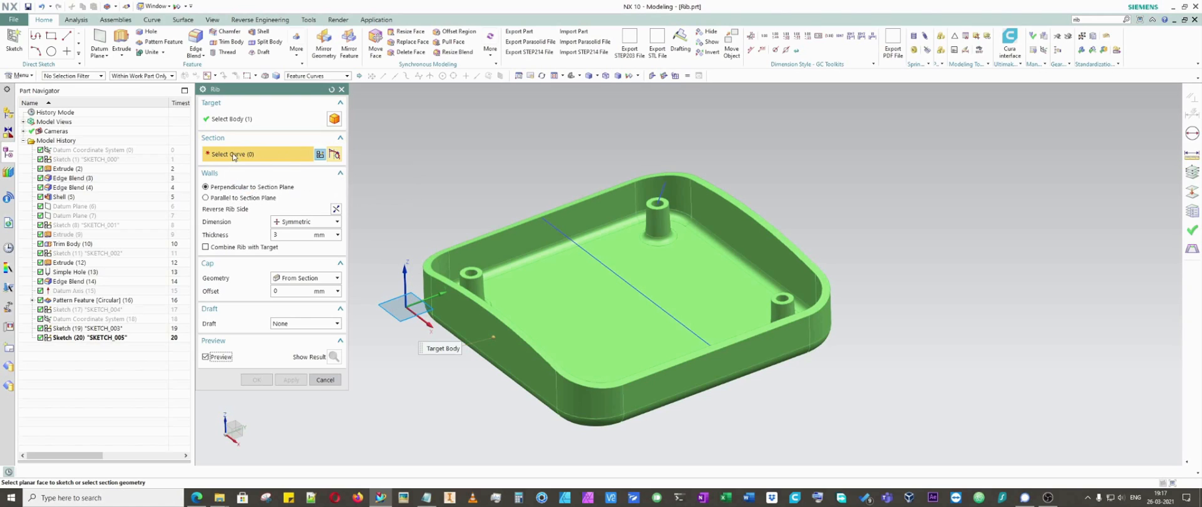
mouse_move(431, 168)
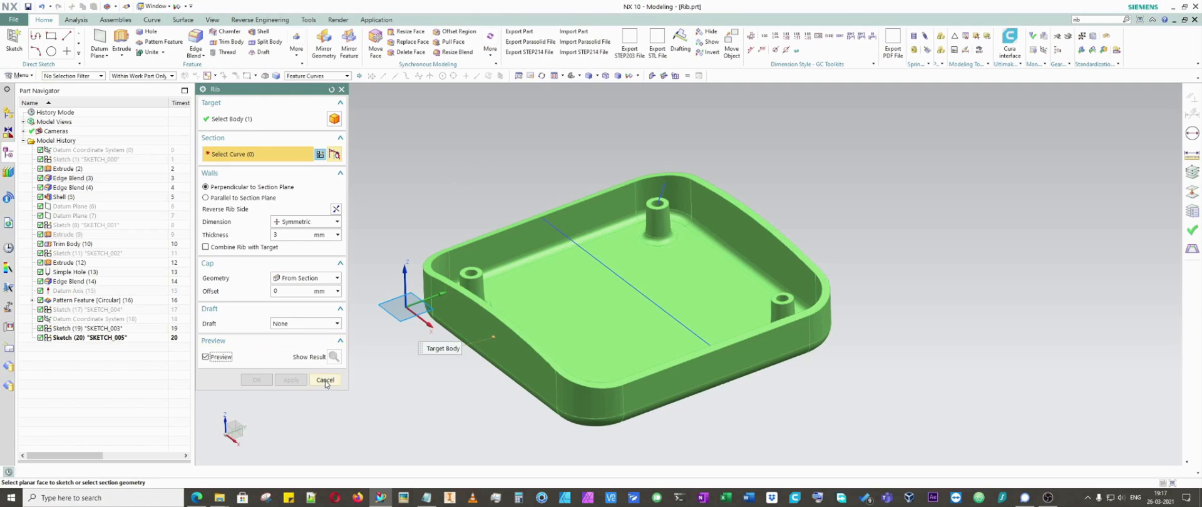
Cancel the rib, then edit the datum coordinate system's parameters near the corner boss
left_click(324, 380)
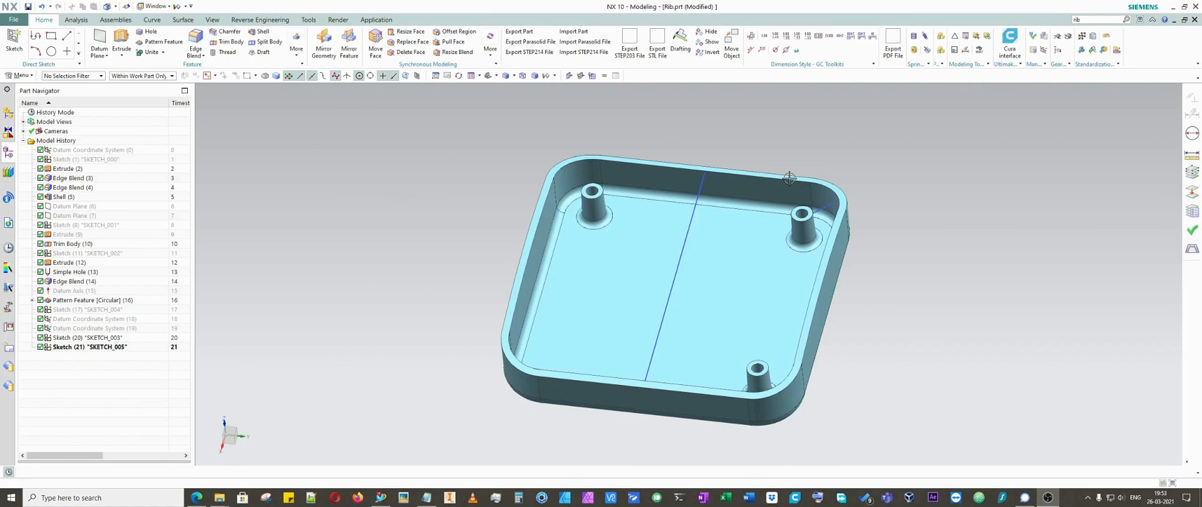
left_click_drag(789, 177, 628, 277)
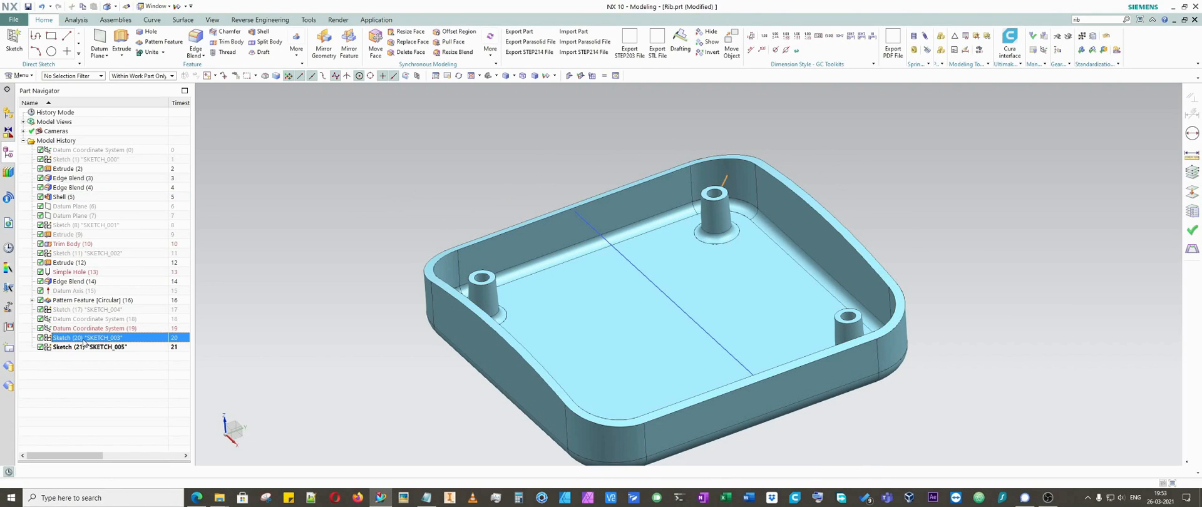
right_click(92, 327)
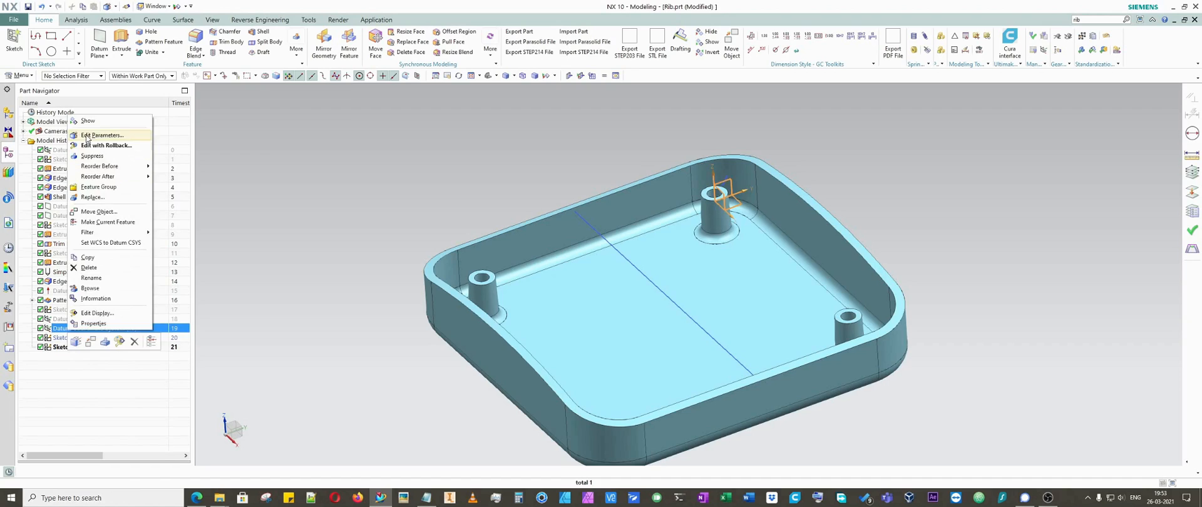
left_click(103, 136)
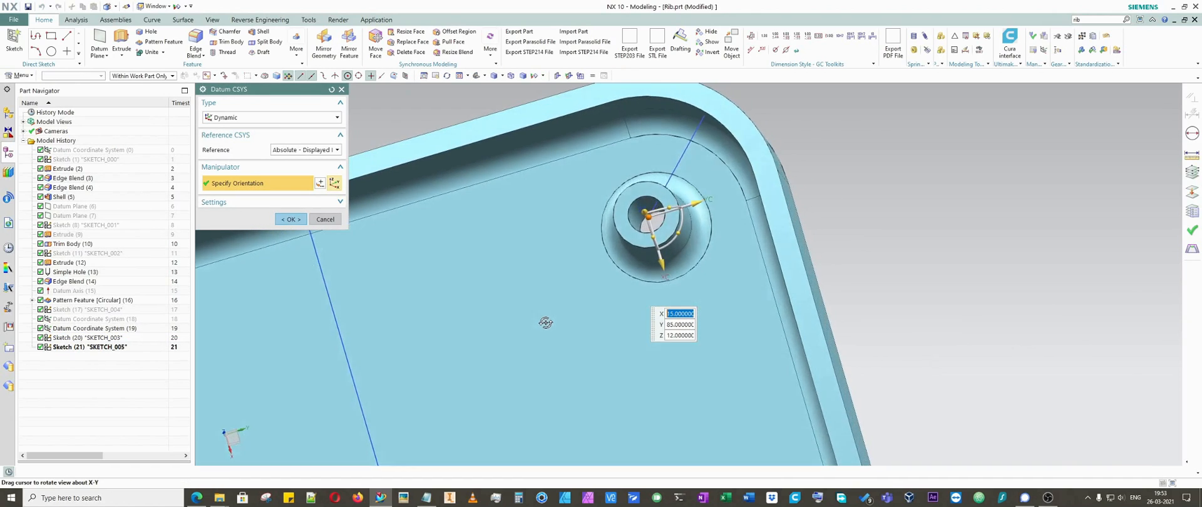
left_click_drag(546, 322, 551, 278)
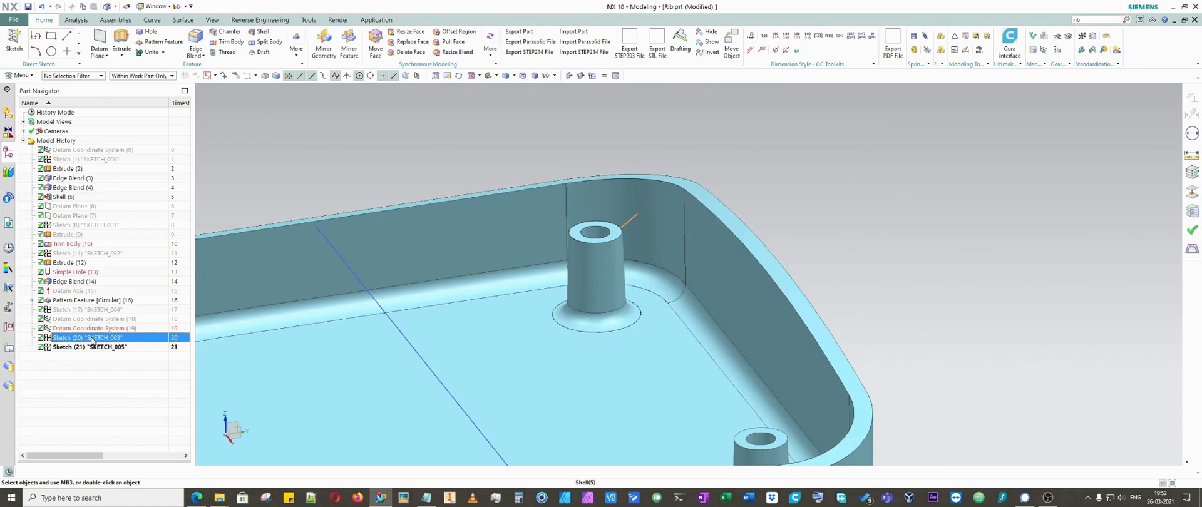
Edit SKETCH_003 to view its 45° angled rib line, then leave the sketch
right_click(88, 338)
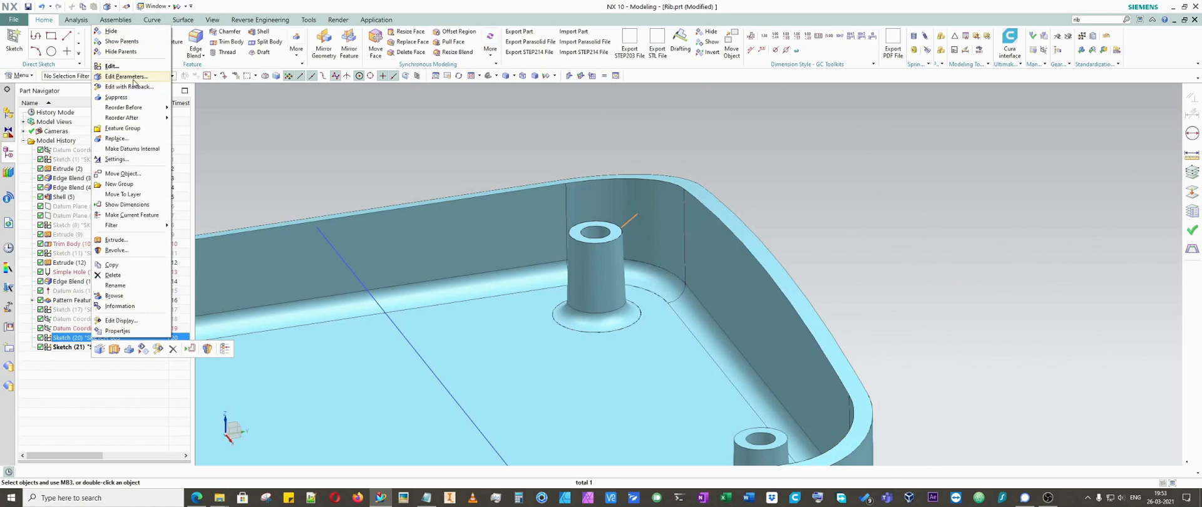
left_click(127, 75)
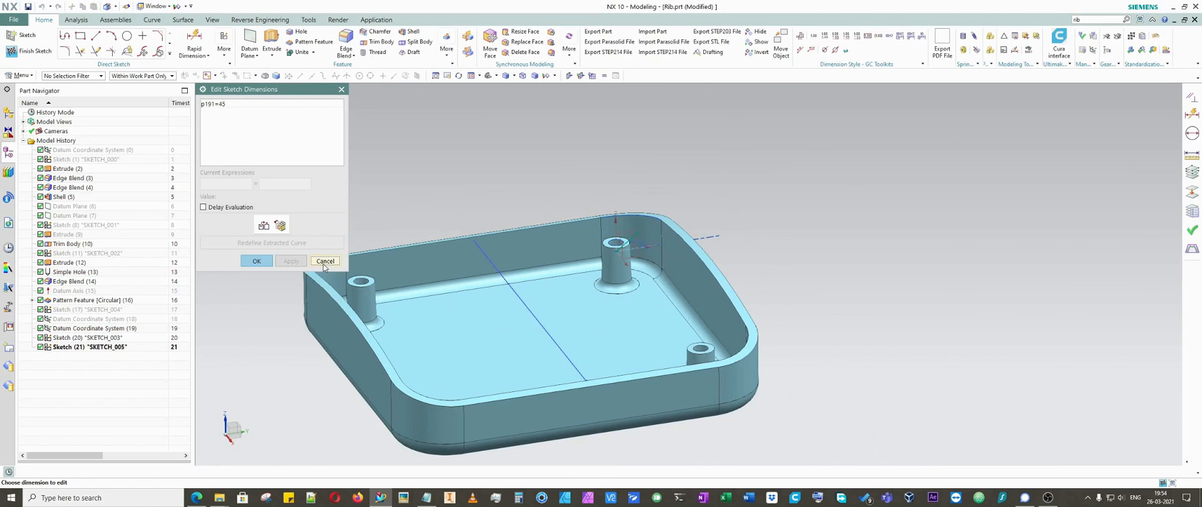
left_click(324, 260)
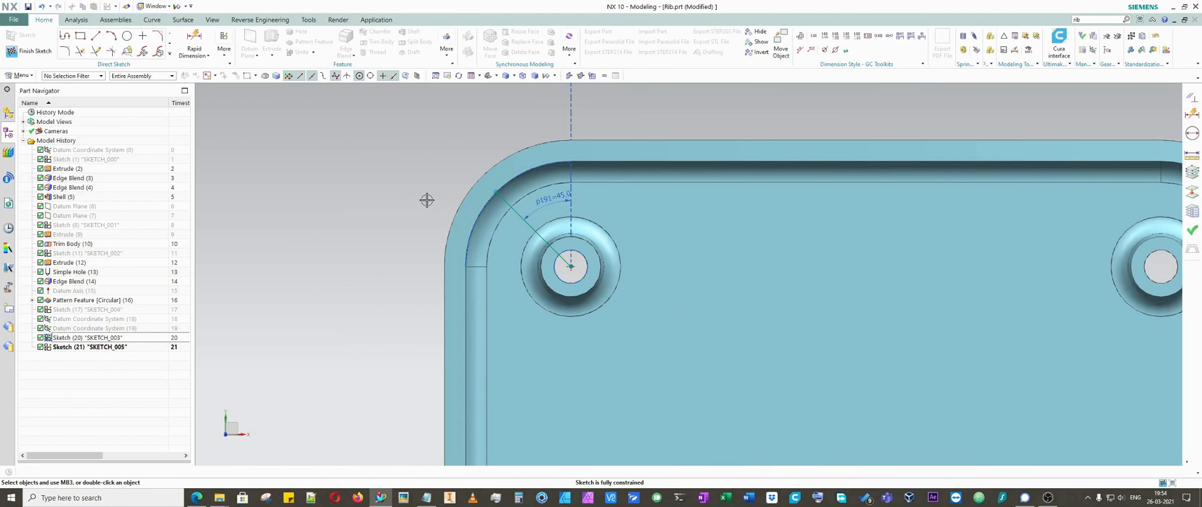
mouse_move(417, 198)
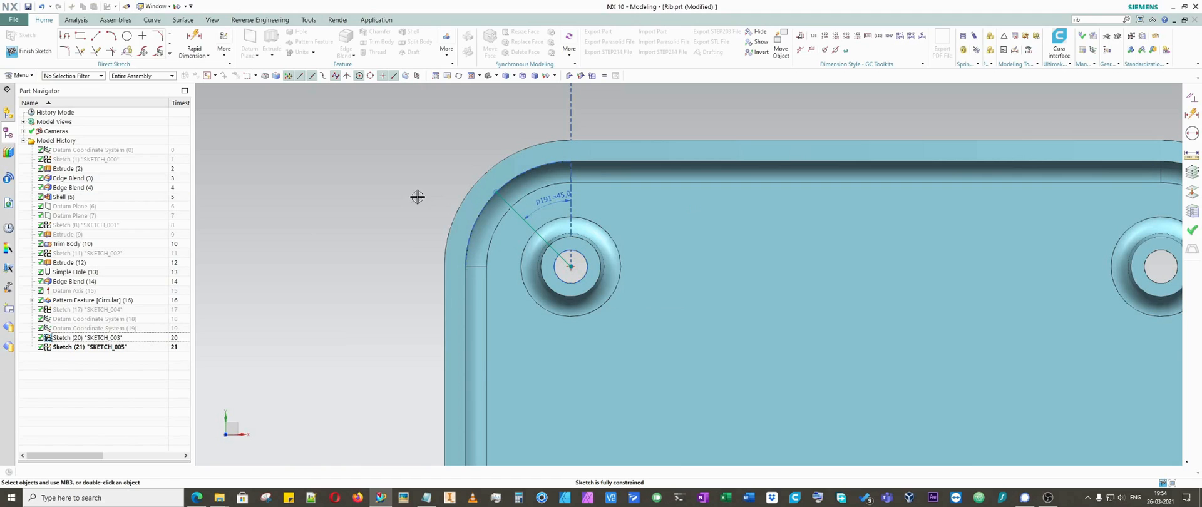
mouse_move(424, 212)
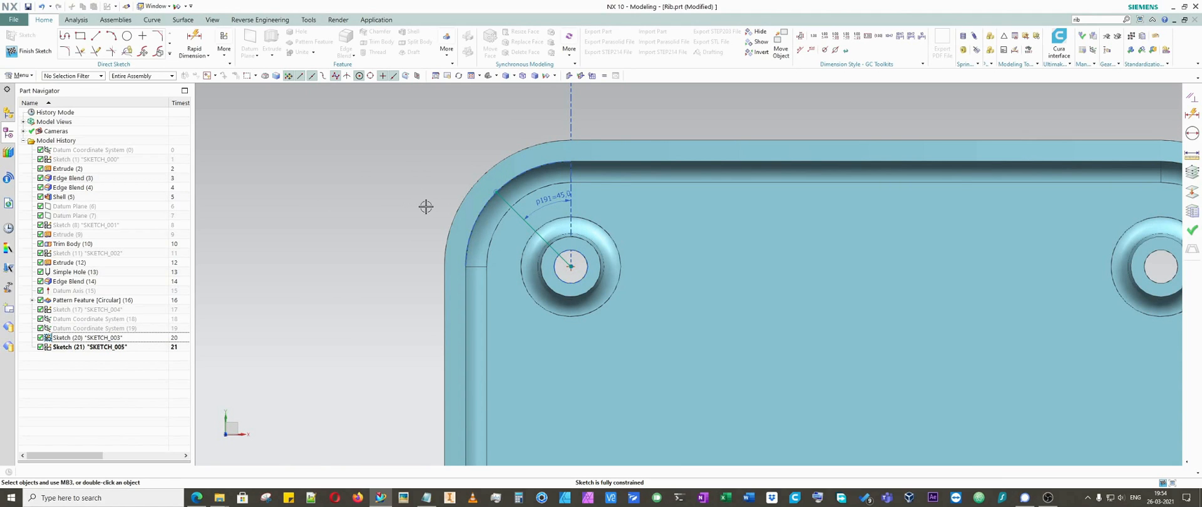
right_click(67, 346)
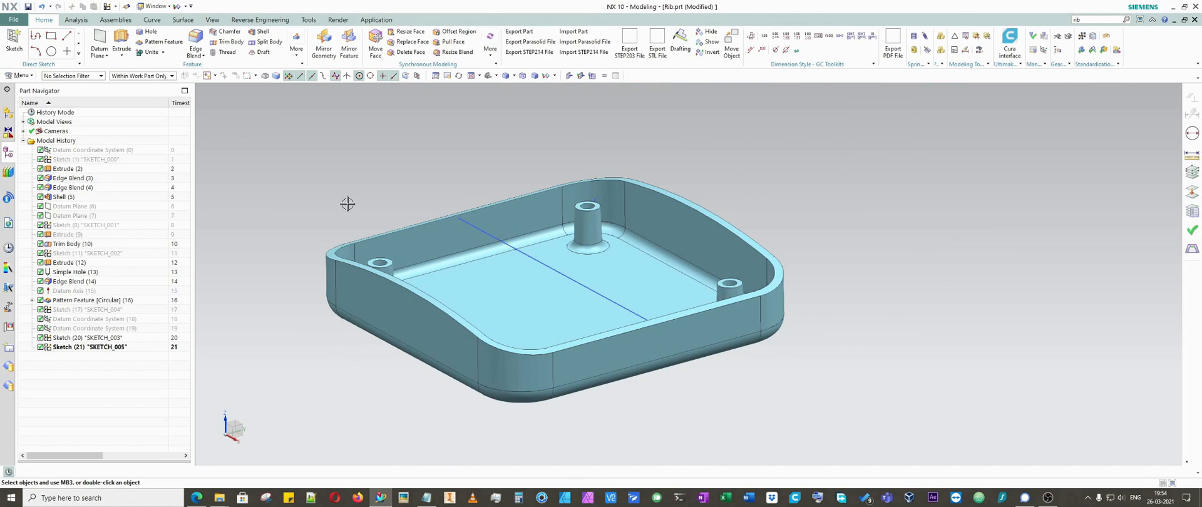
mouse_move(526, 251)
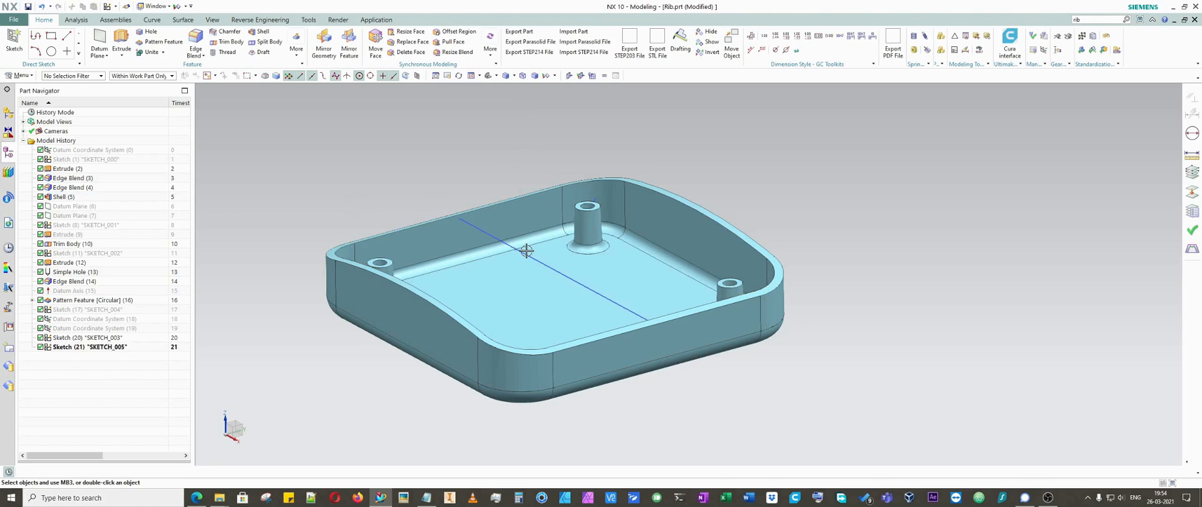
mouse_move(243, 287)
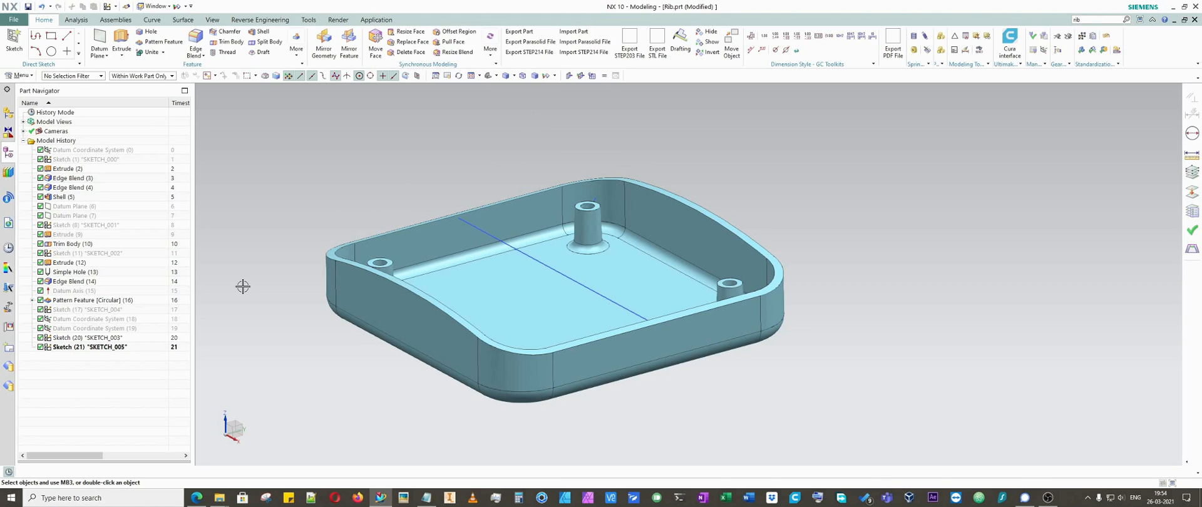
mouse_move(307, 181)
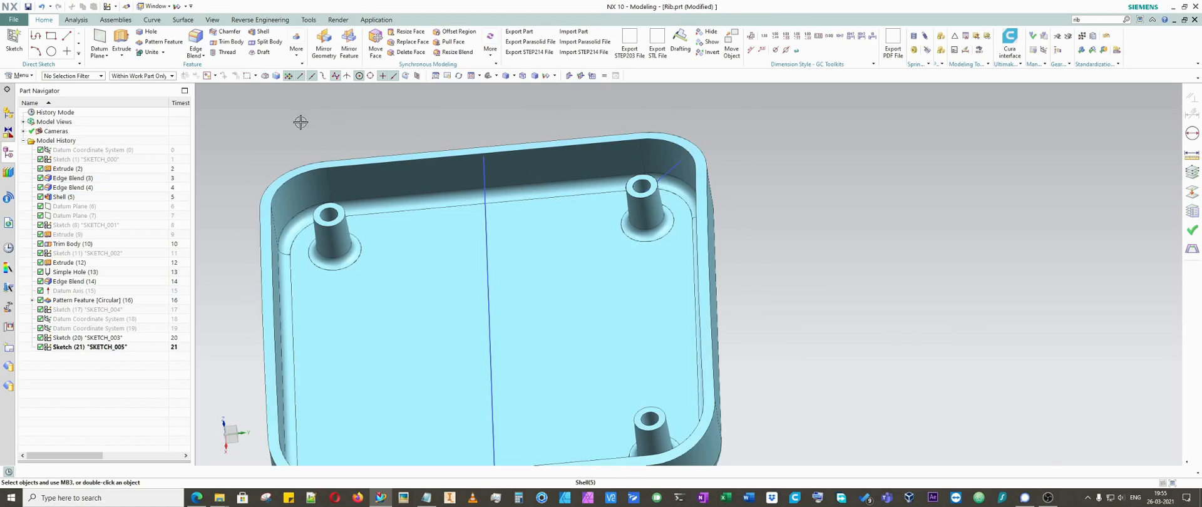
Launch the Rib command again on the enclosure
left_click(296, 44)
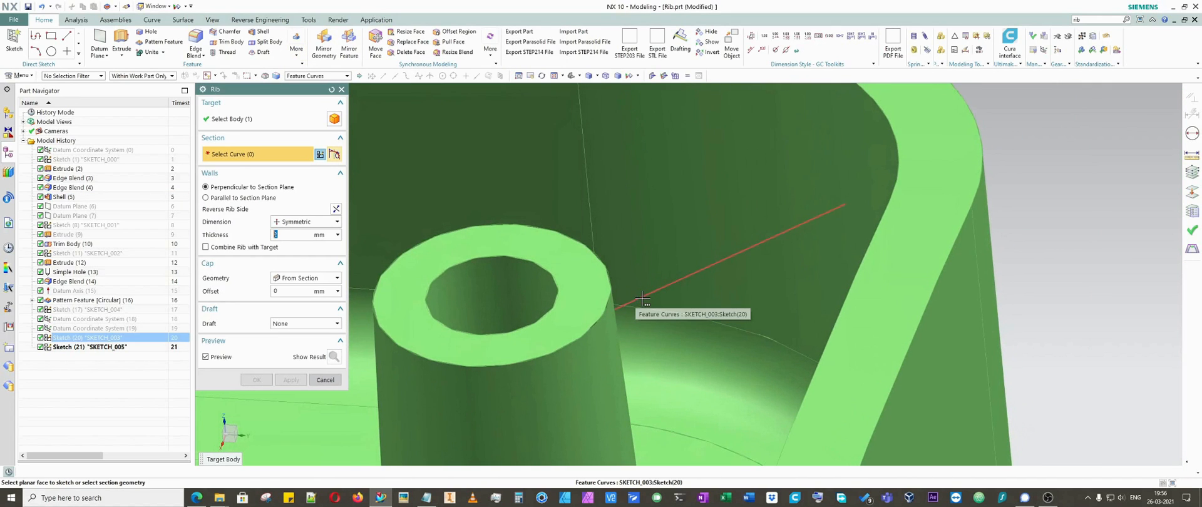
Use the SKETCH_003 line as section with 1.5 mm thickness applied symmetrically
left_click(644, 299)
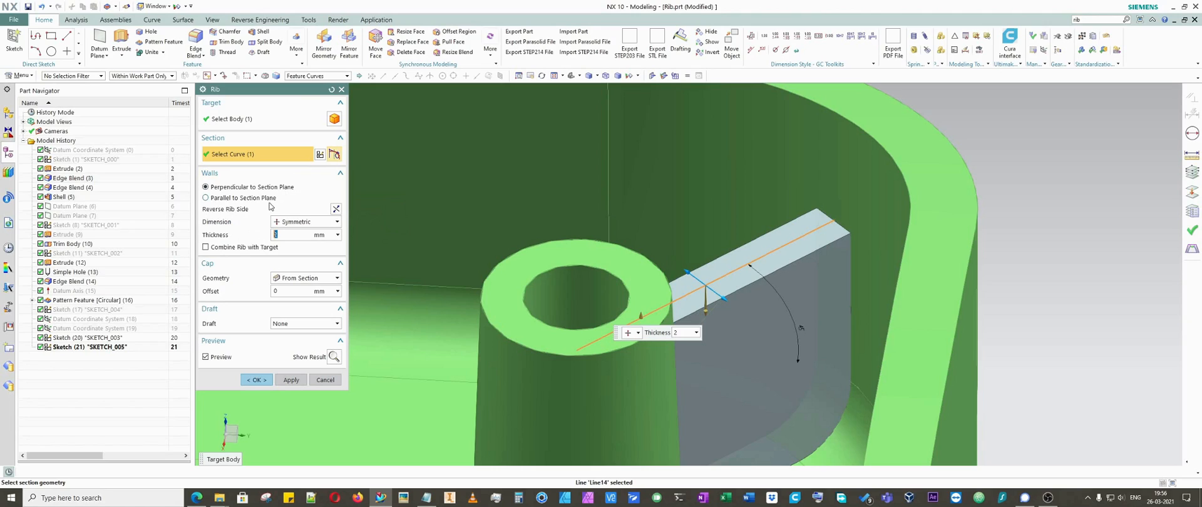
mouse_move(222, 198)
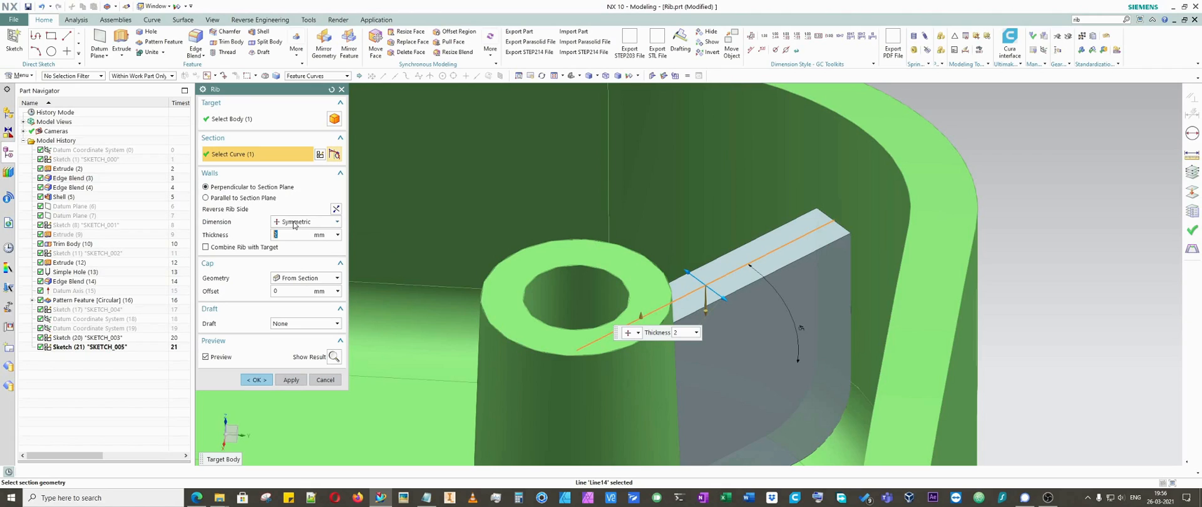
left_click(335, 221)
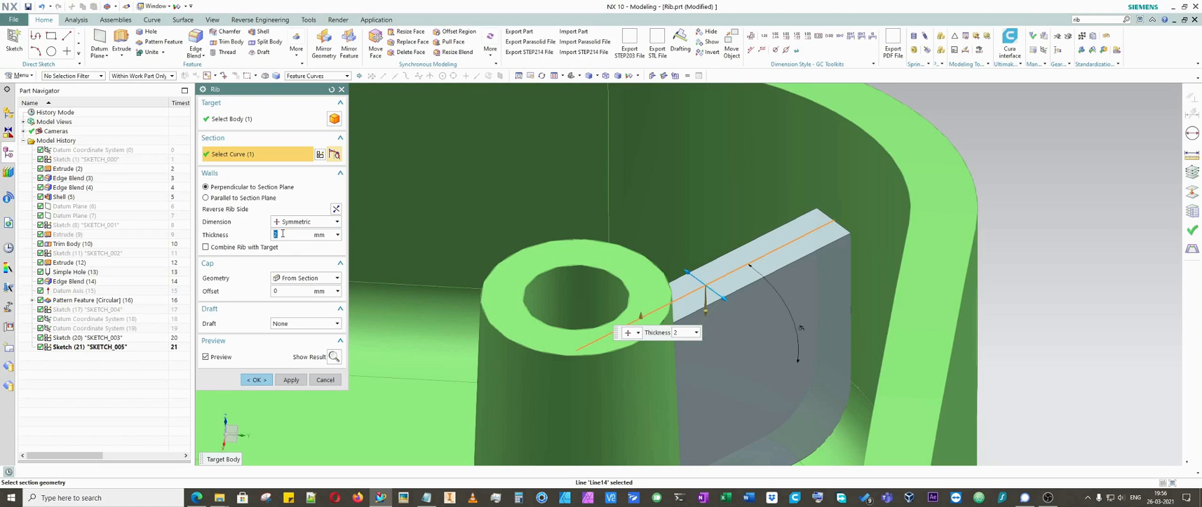
type("5")
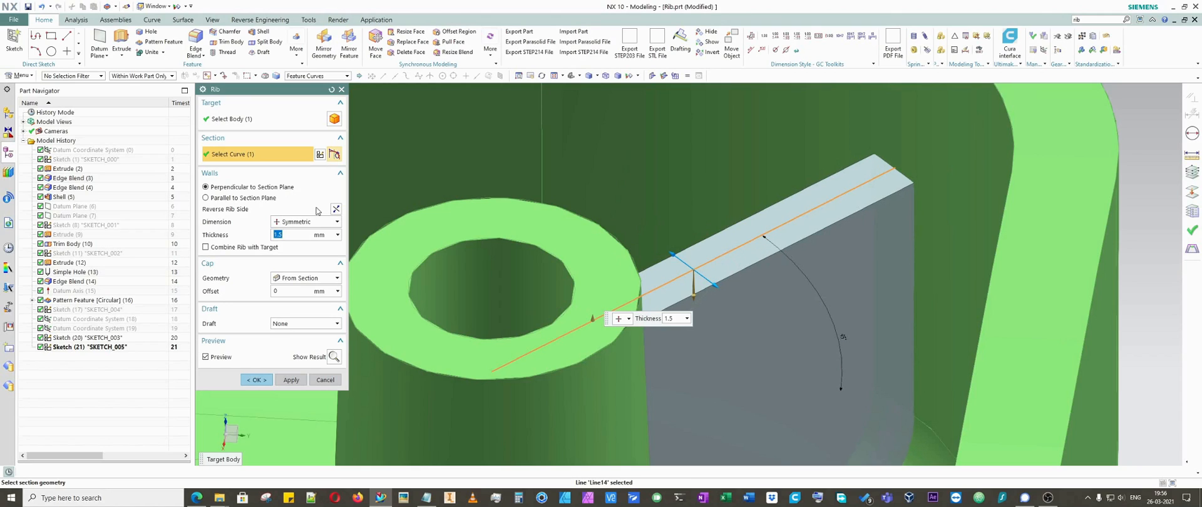
left_click(305, 222)
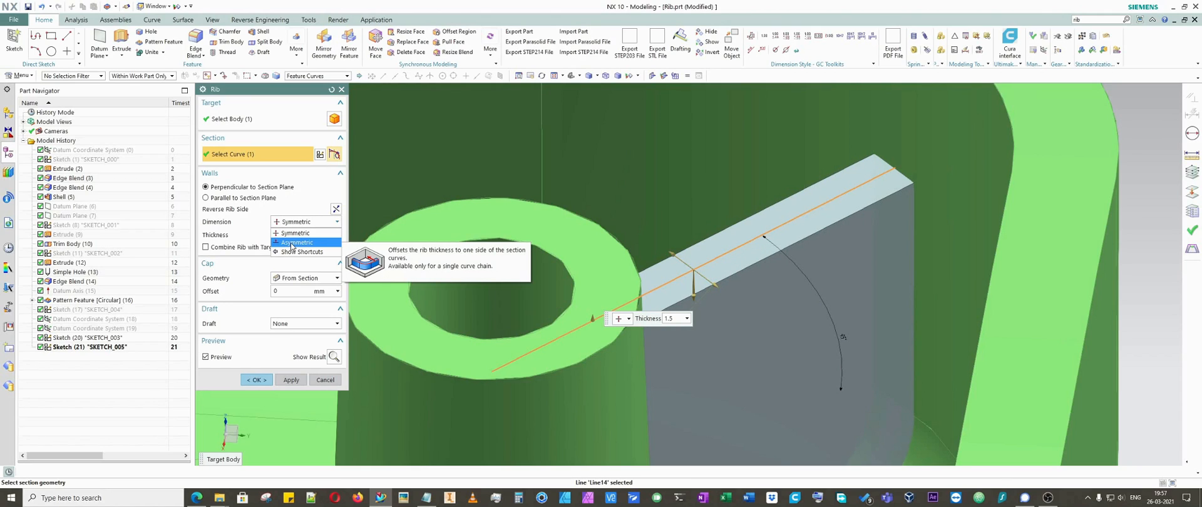
left_click(297, 242)
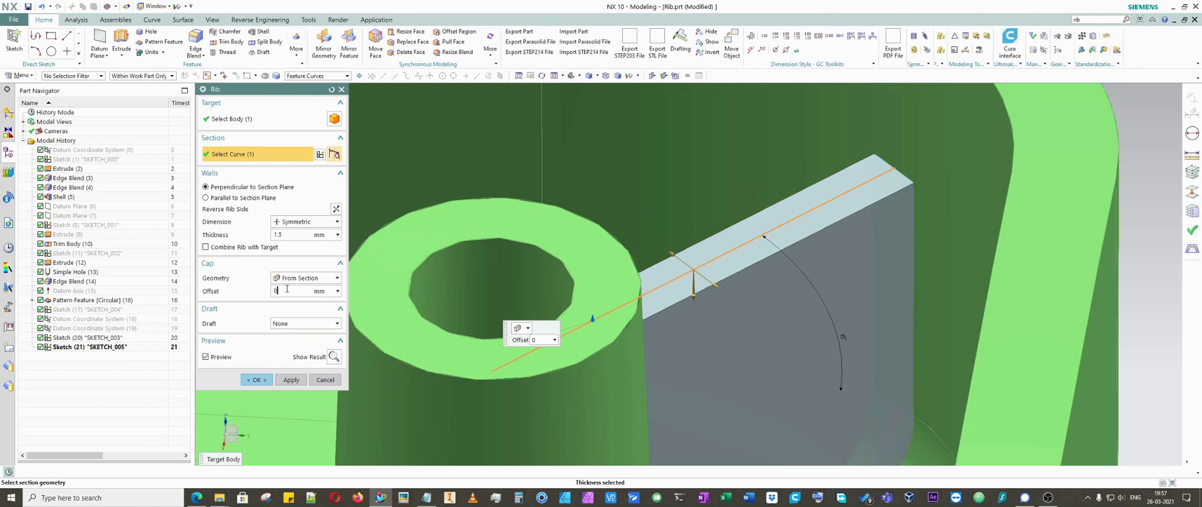
mouse_move(621, 260)
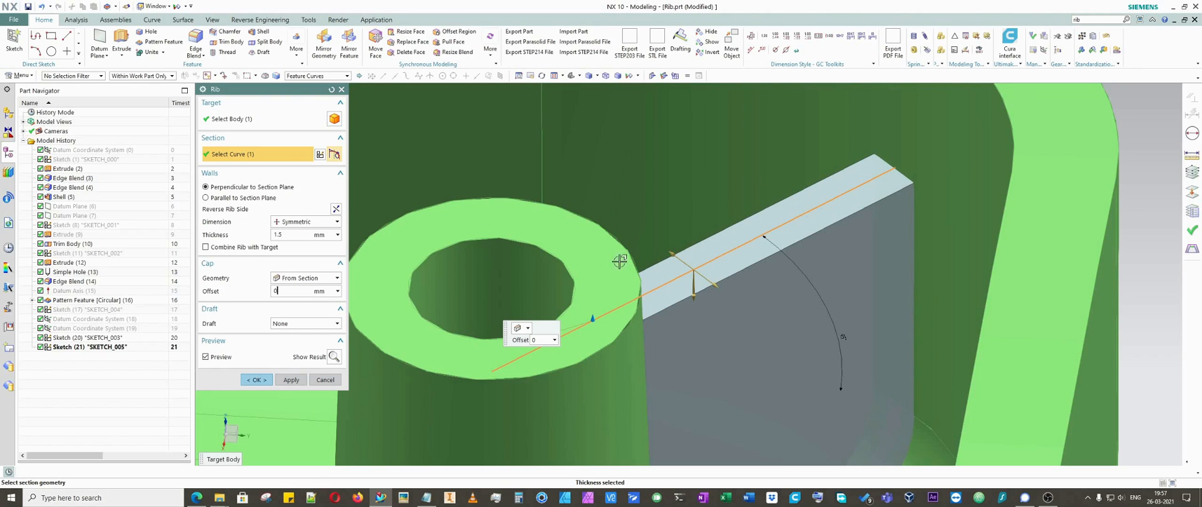
Try cap offset values from the section before settling on 2 mm
left_click_drag(621, 261, 603, 353)
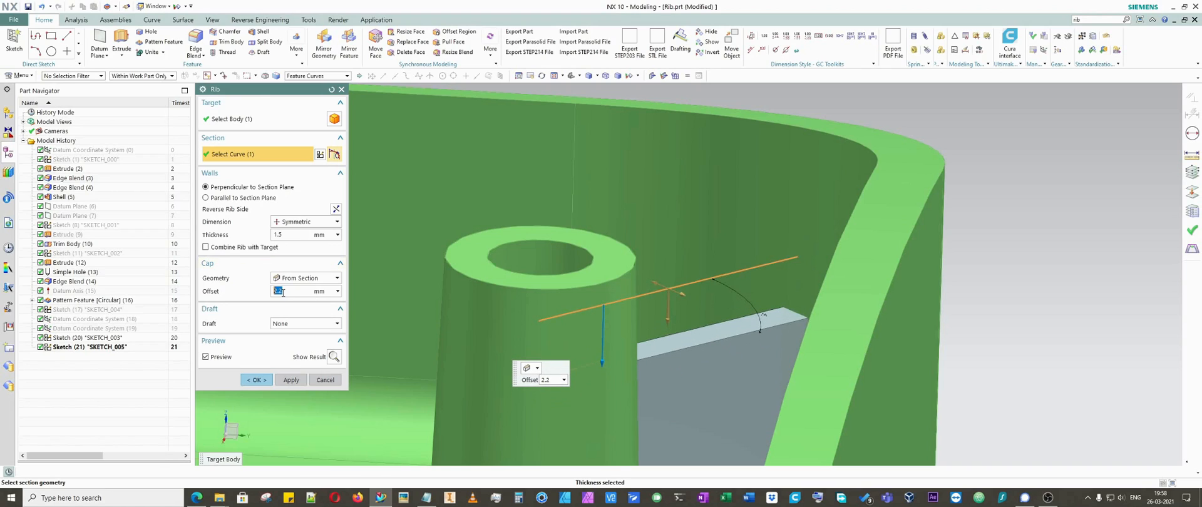
type("3")
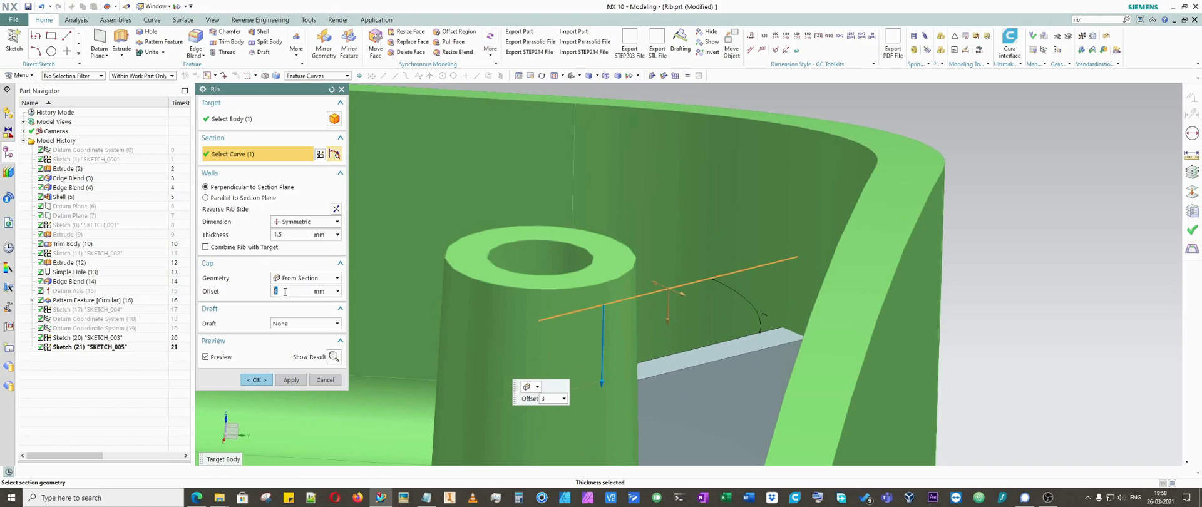
type("6")
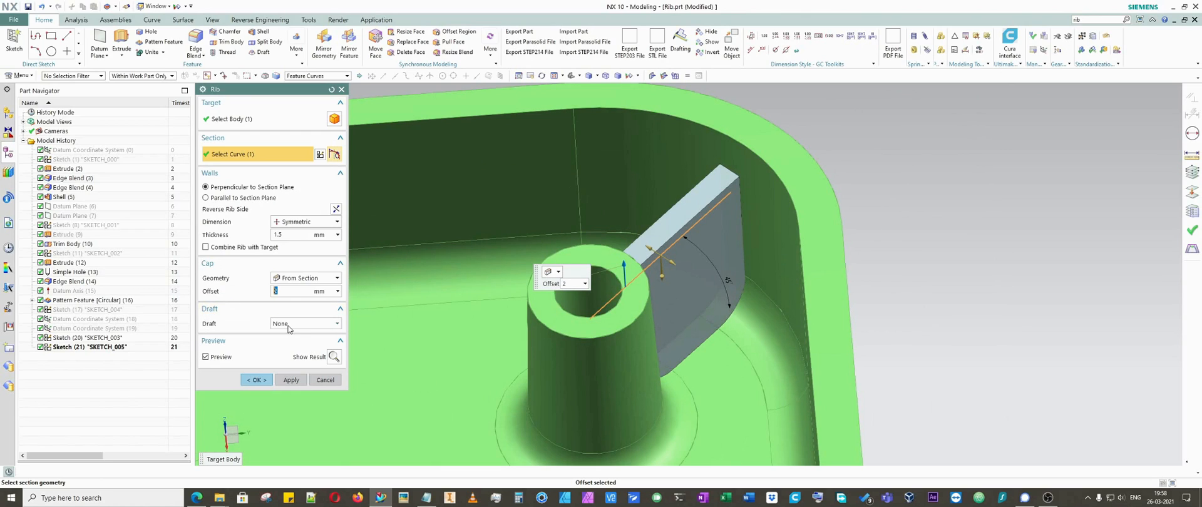
Draft the rib walls 5 deg From Cap and create the rib feature with OK
left_click(304, 322)
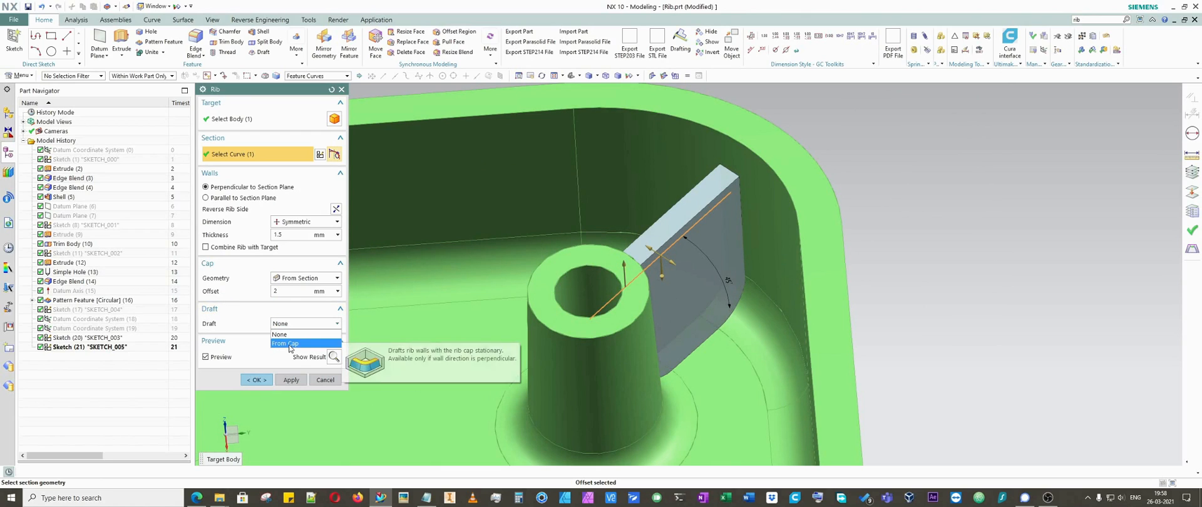
left_click(284, 343)
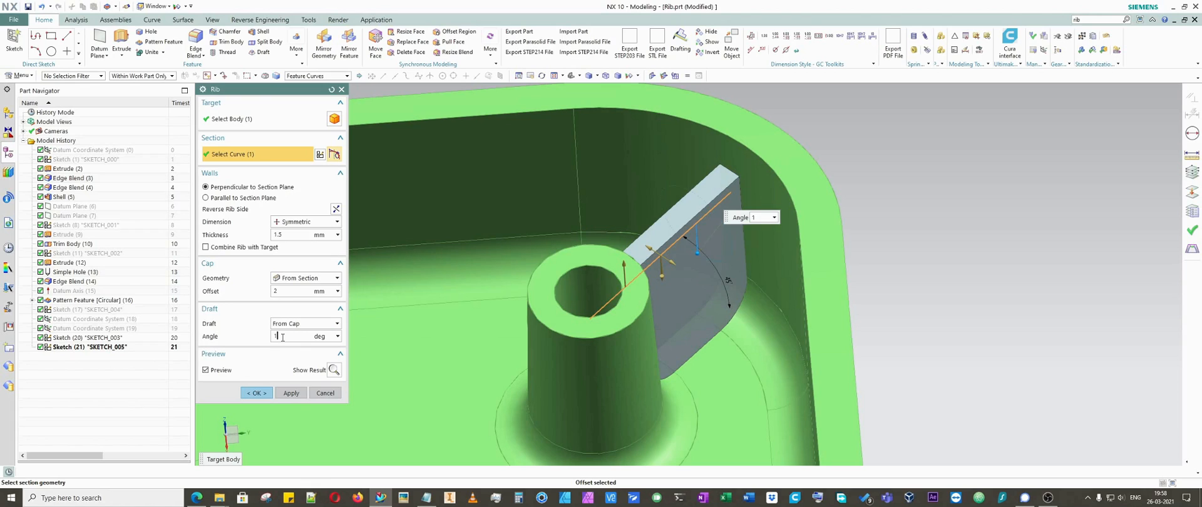
type("5")
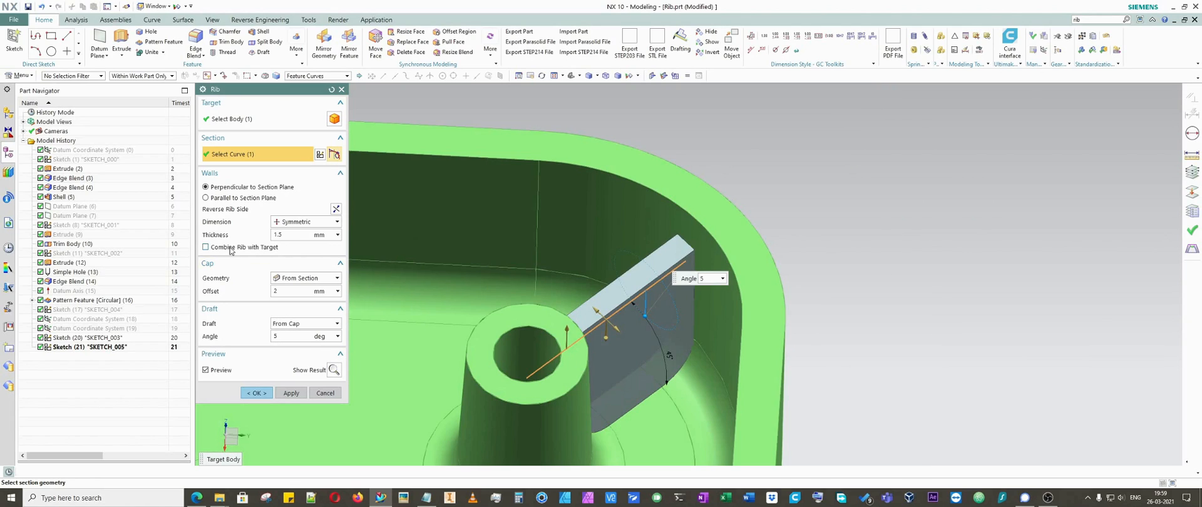
mouse_move(222, 254)
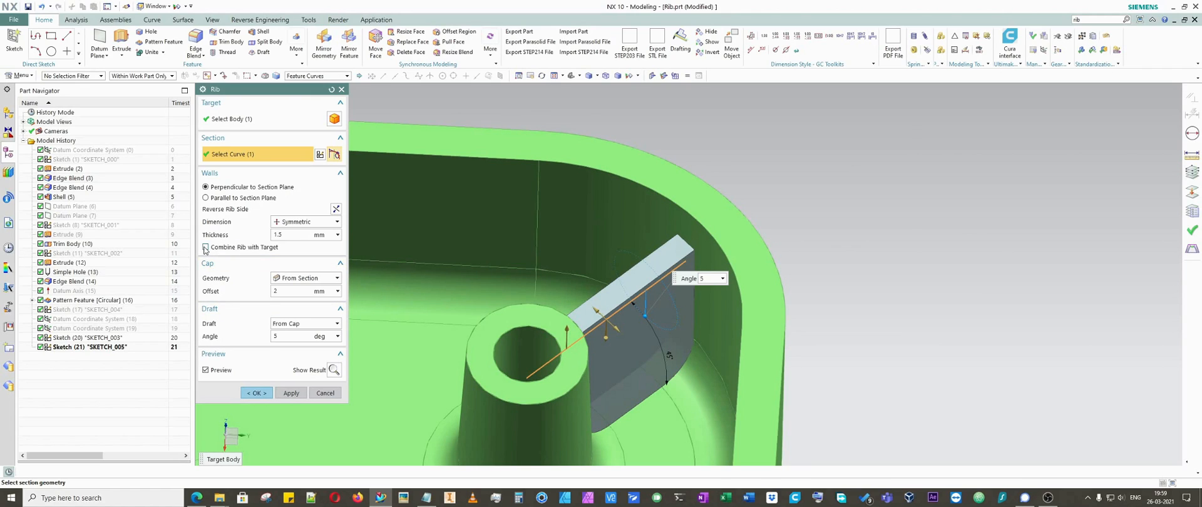
left_click(204, 247)
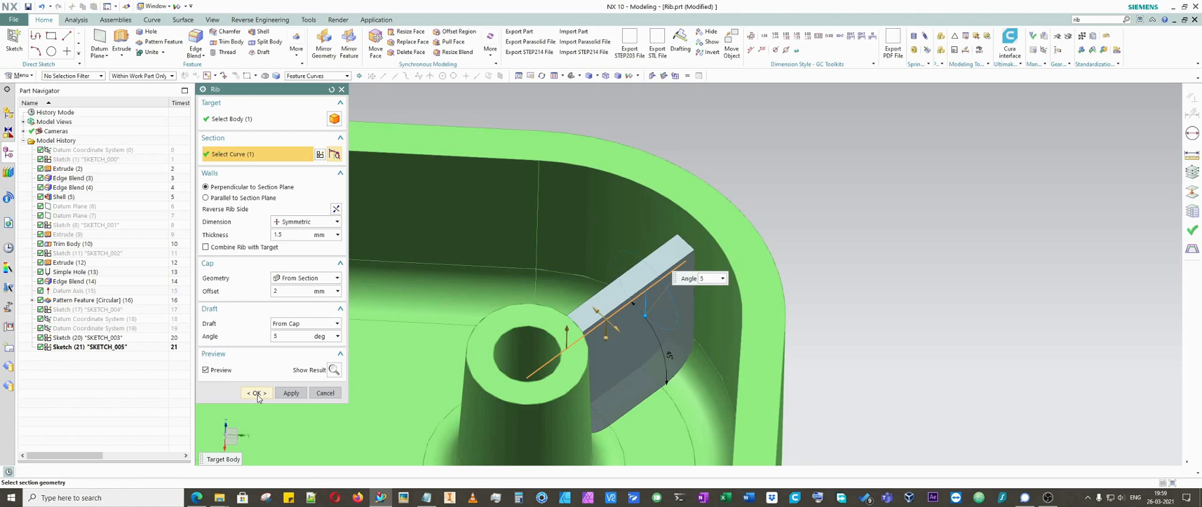
left_click(256, 392)
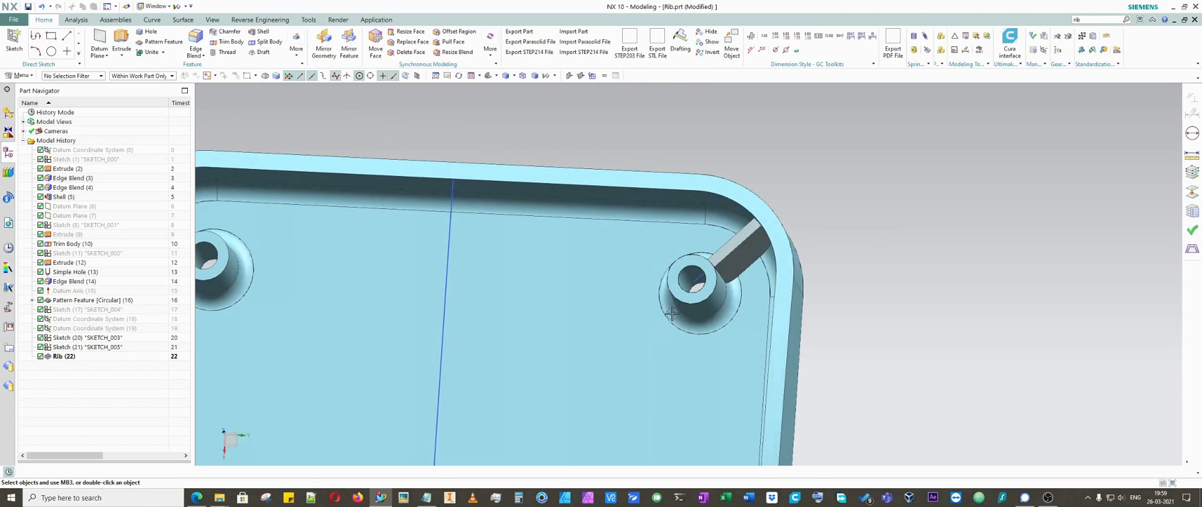
Edit Rib (22) to enable Combine Rib with Target, then launch Rib again
right_click(64, 356)
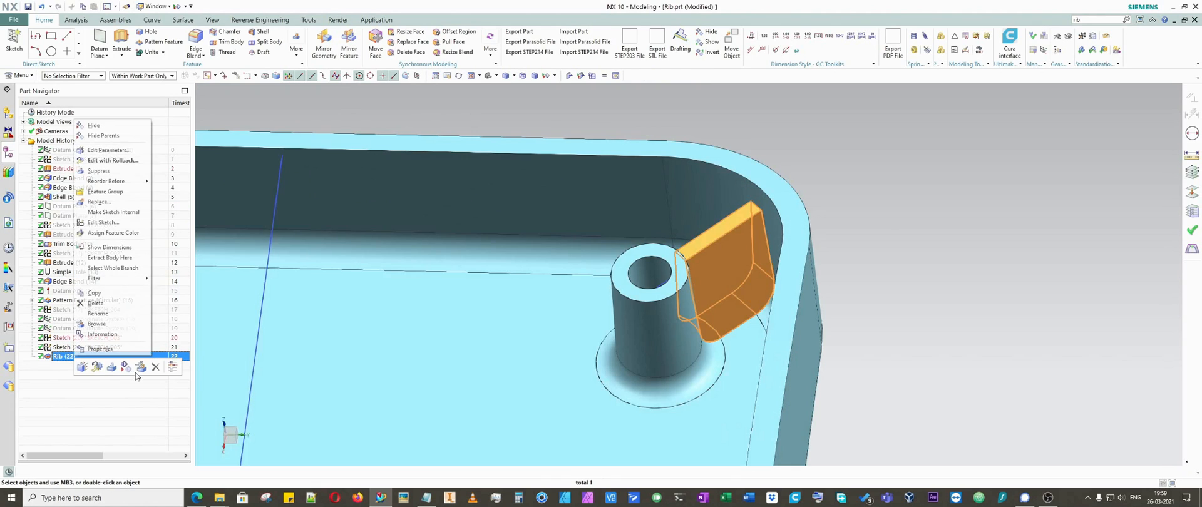
left_click(112, 160)
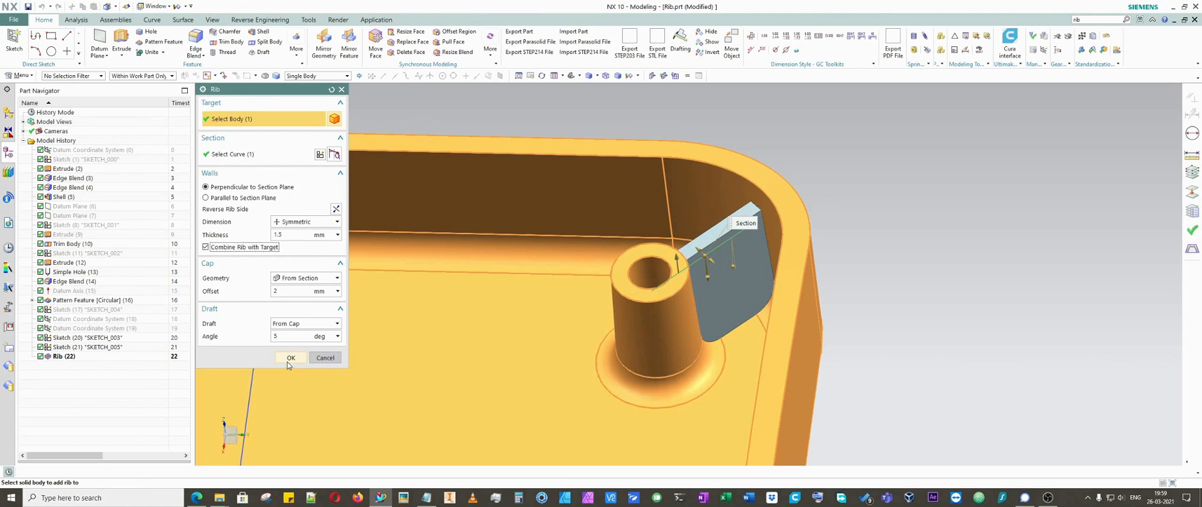
left_click(290, 357)
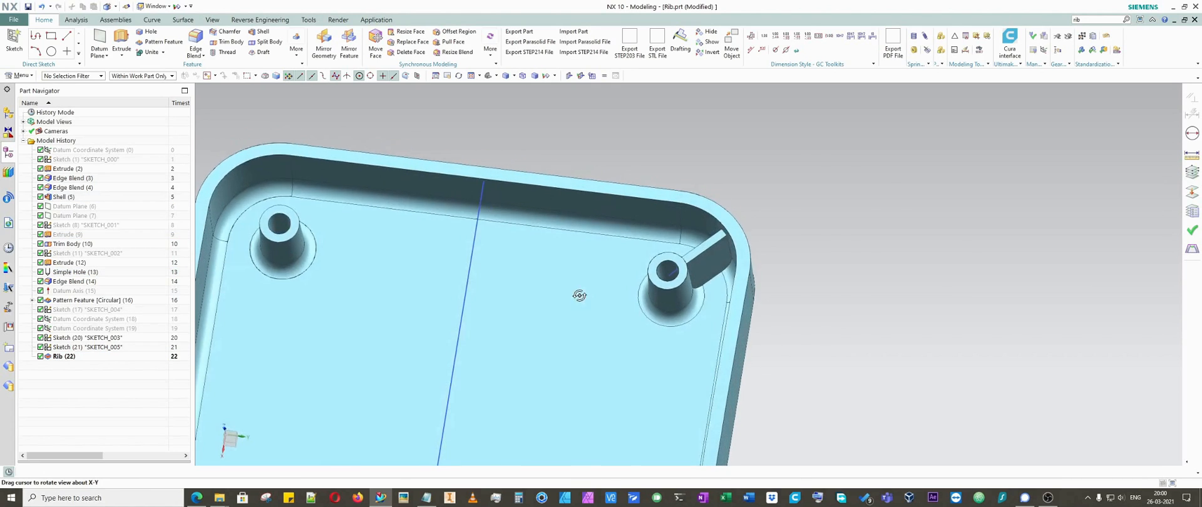
left_click(296, 44)
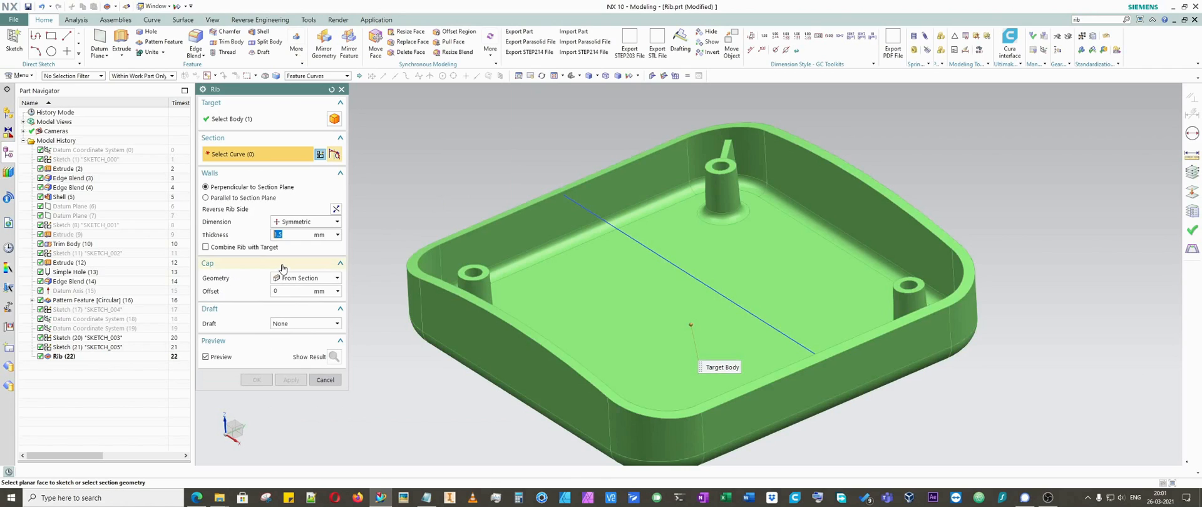
Preview a 1.5 mm symmetric rib along the long floor sketch line, cap From Section
left_click(337, 277)
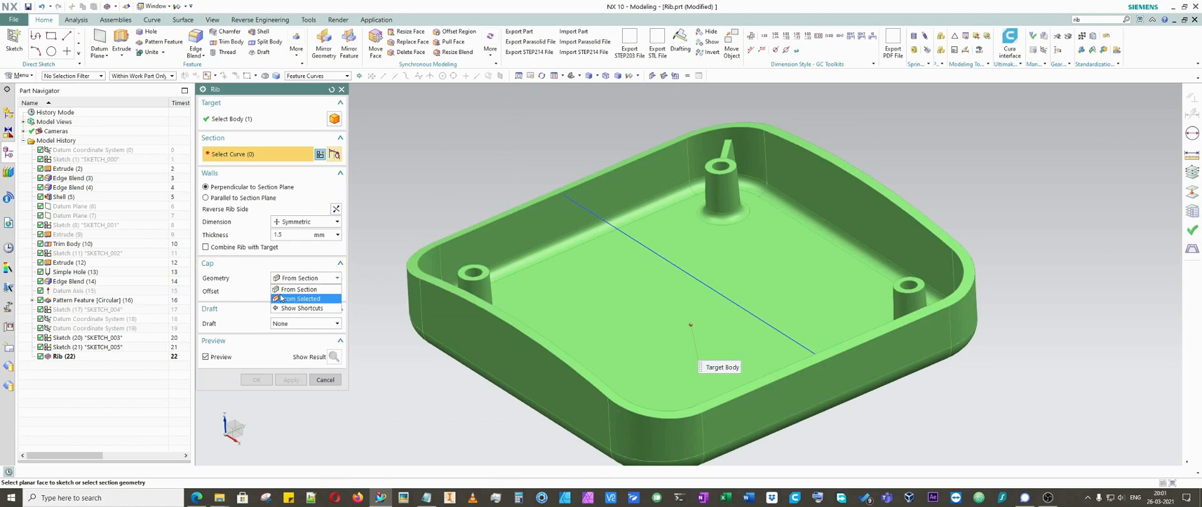
mouse_move(299, 299)
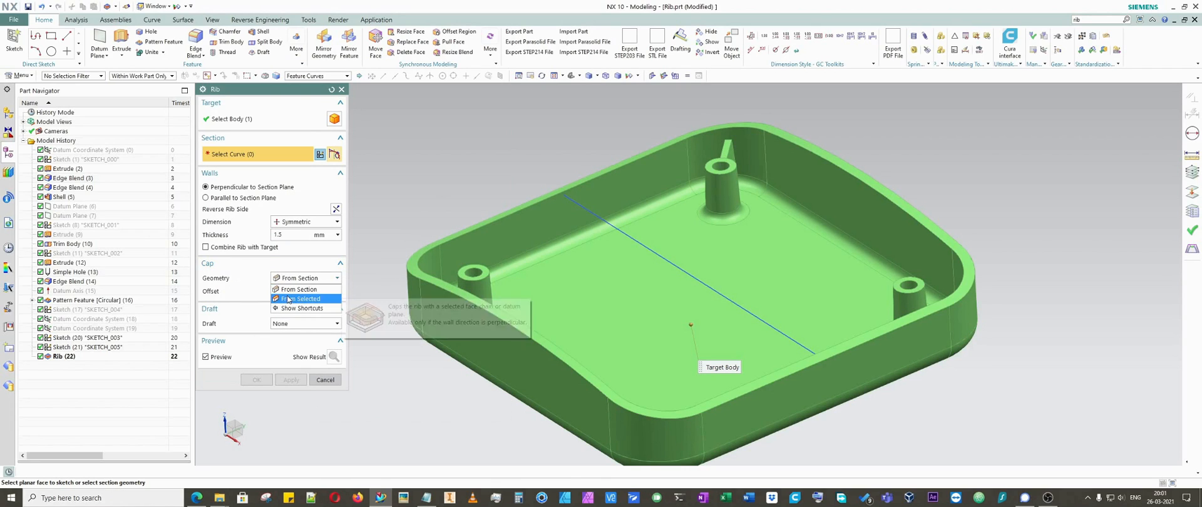
left_click(299, 299)
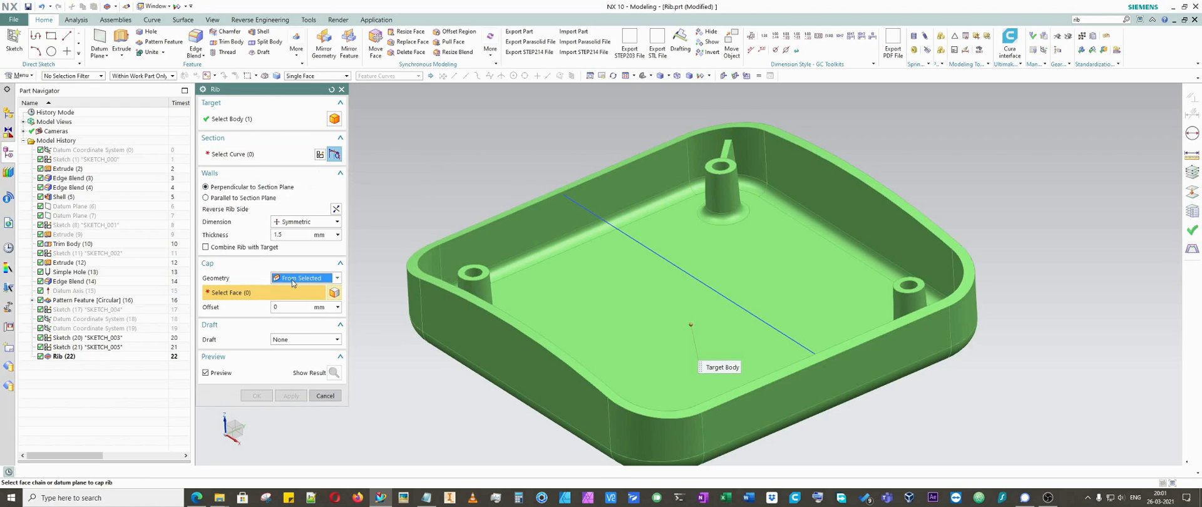
left_click(303, 277)
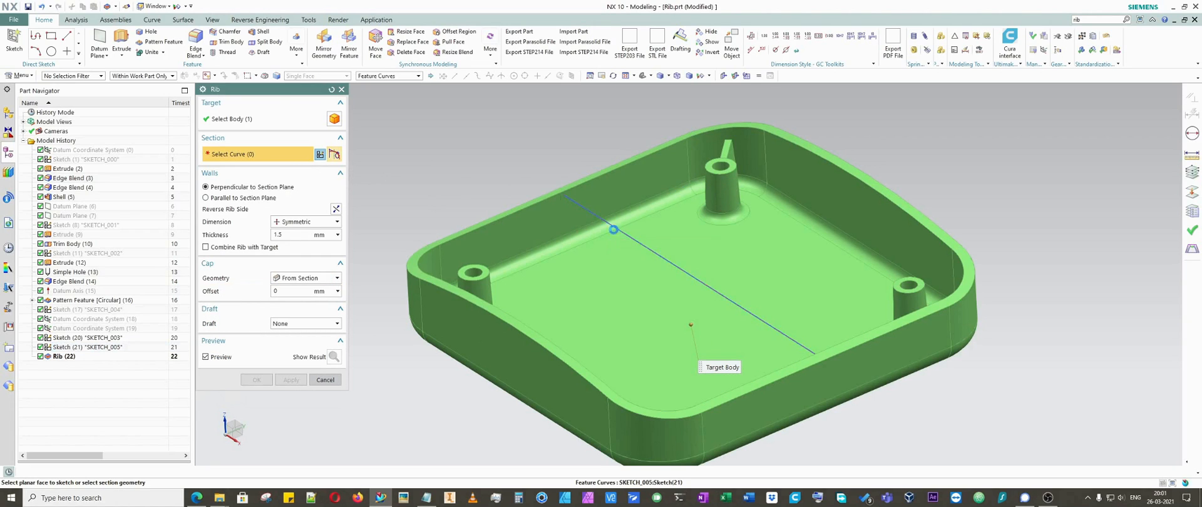
left_click(613, 230)
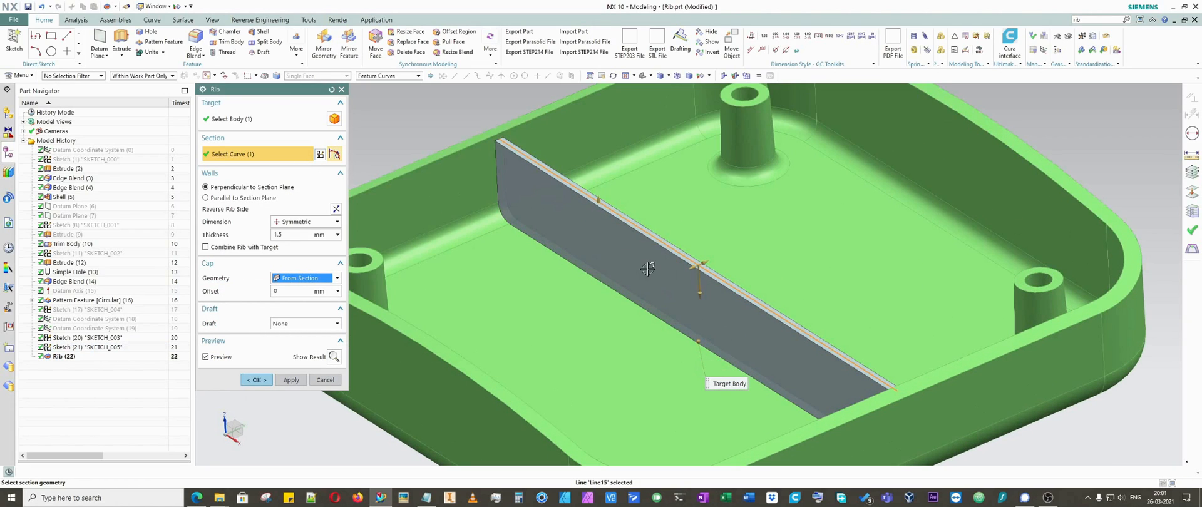
left_click_drag(648, 268, 647, 230)
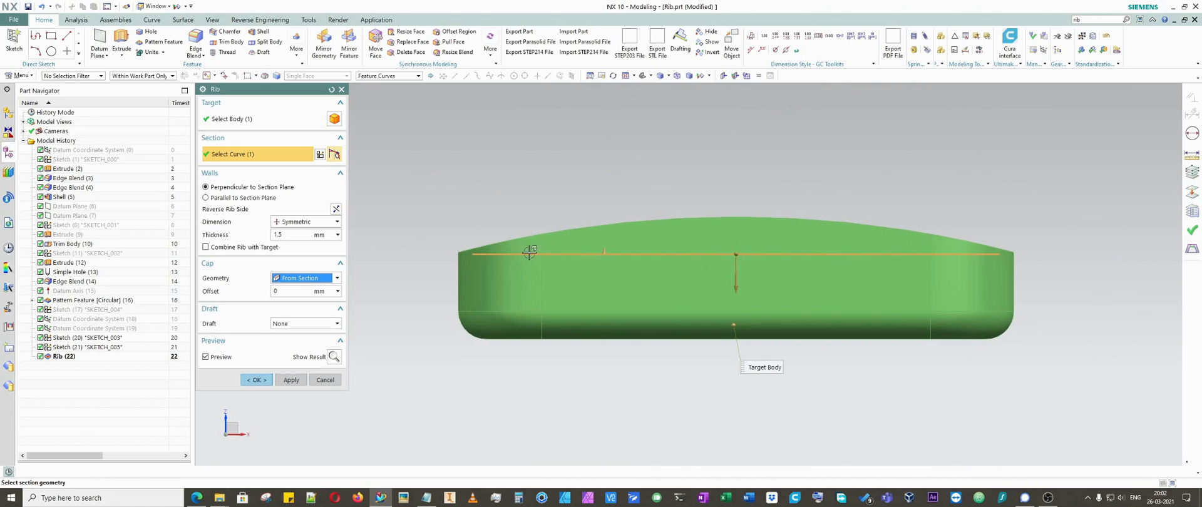
mouse_move(839, 216)
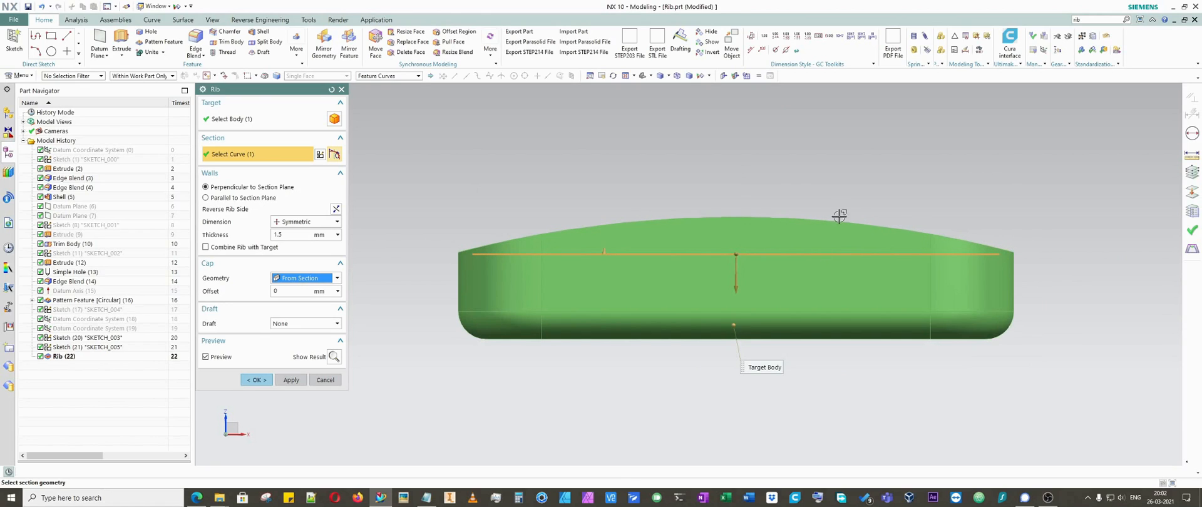
mouse_move(982, 234)
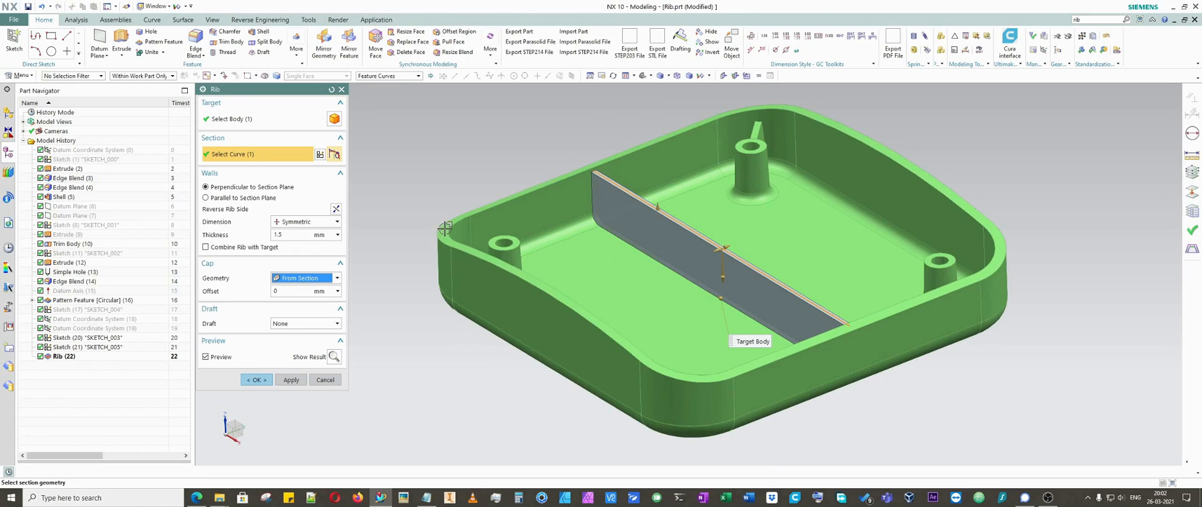
mouse_move(356, 293)
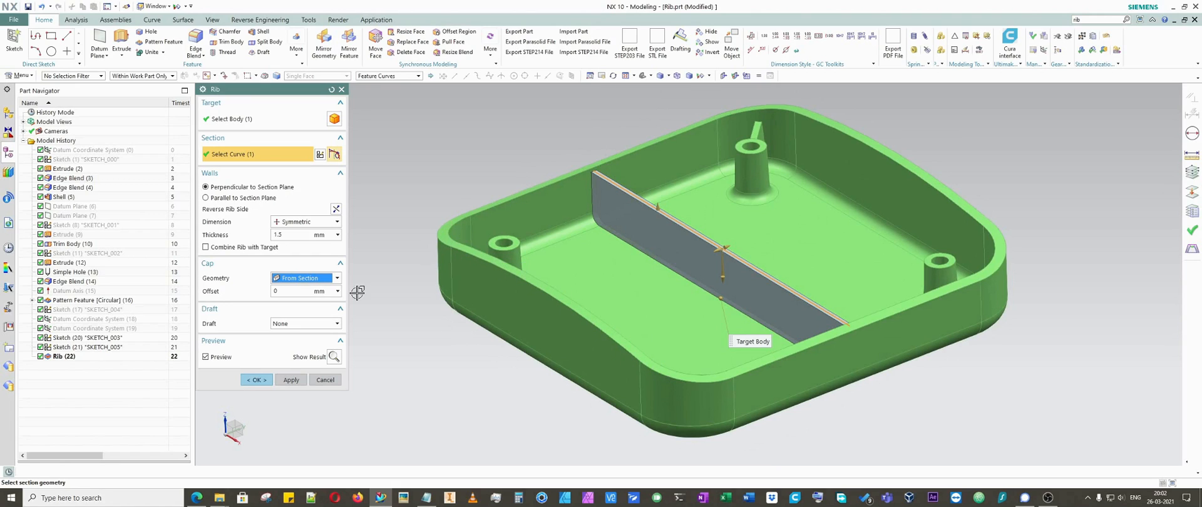
left_click(304, 277)
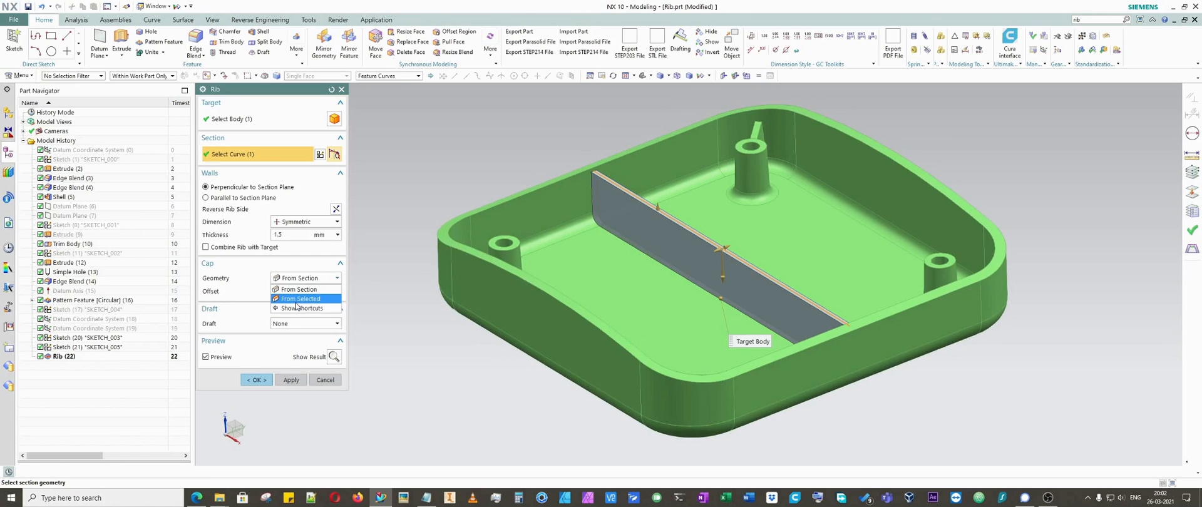
Cap the floor rib From Selected against the rim face, offset 0 mm, draft From Cap
left_click(299, 298)
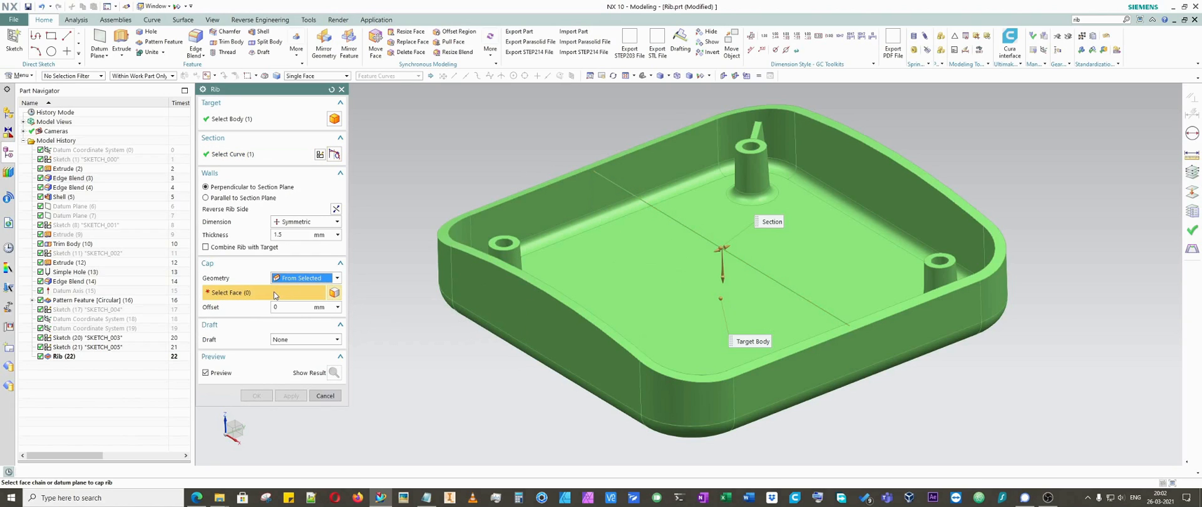
mouse_move(495, 260)
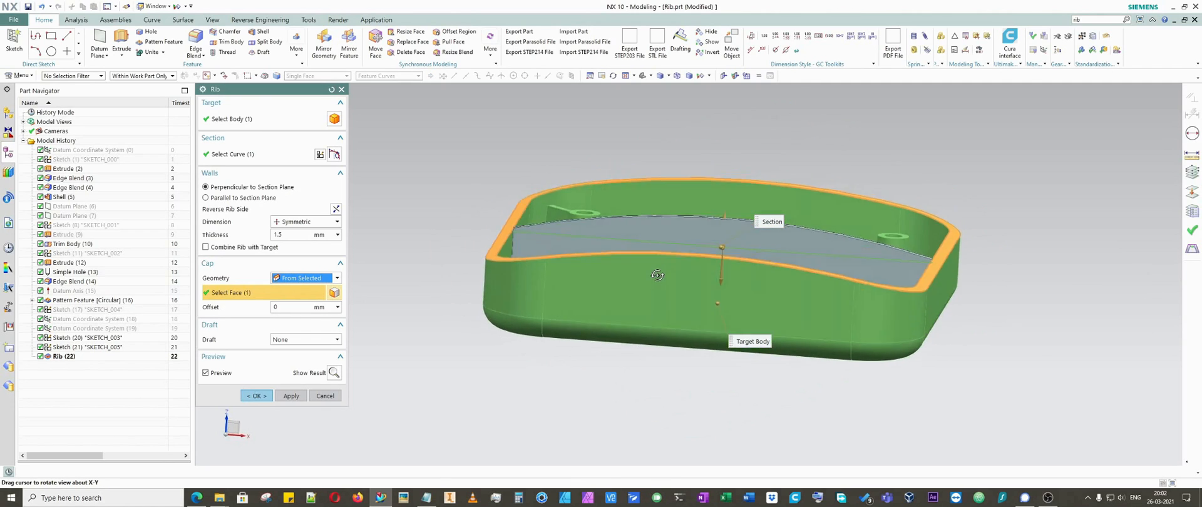
left_click_drag(657, 274, 638, 289)
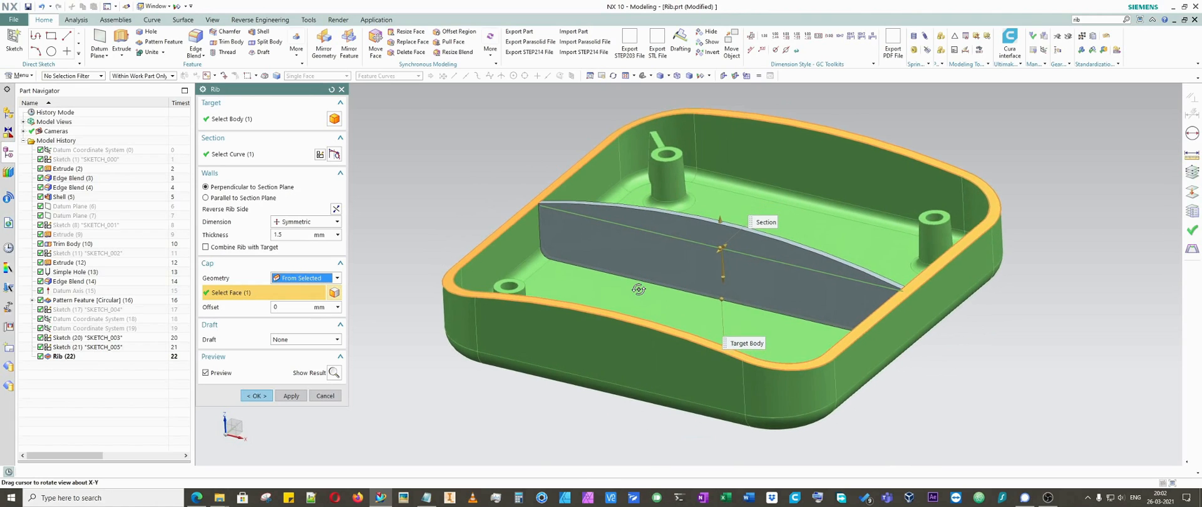
left_click_drag(638, 289, 628, 340)
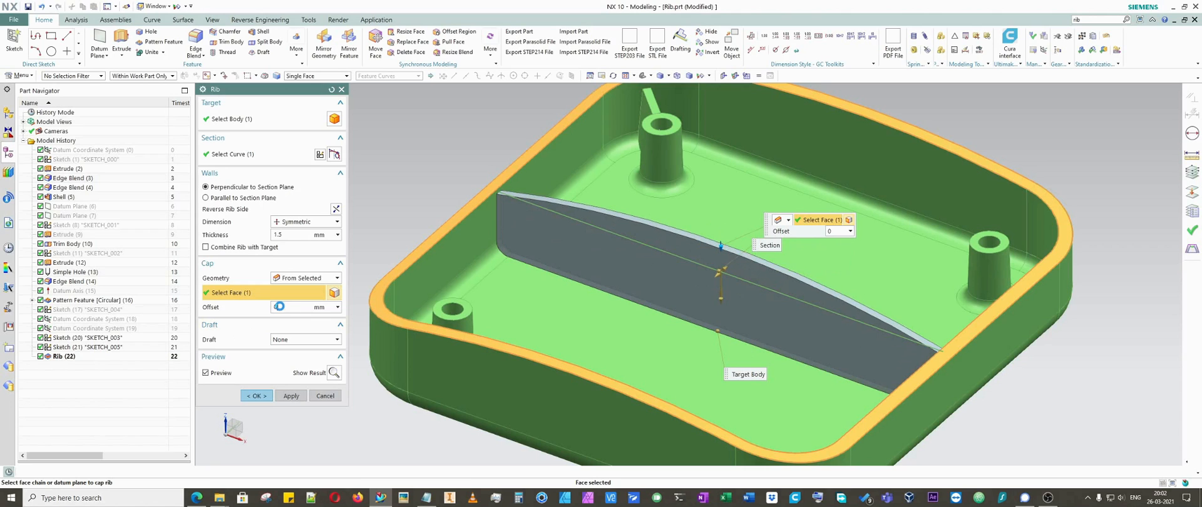
left_click(304, 338)
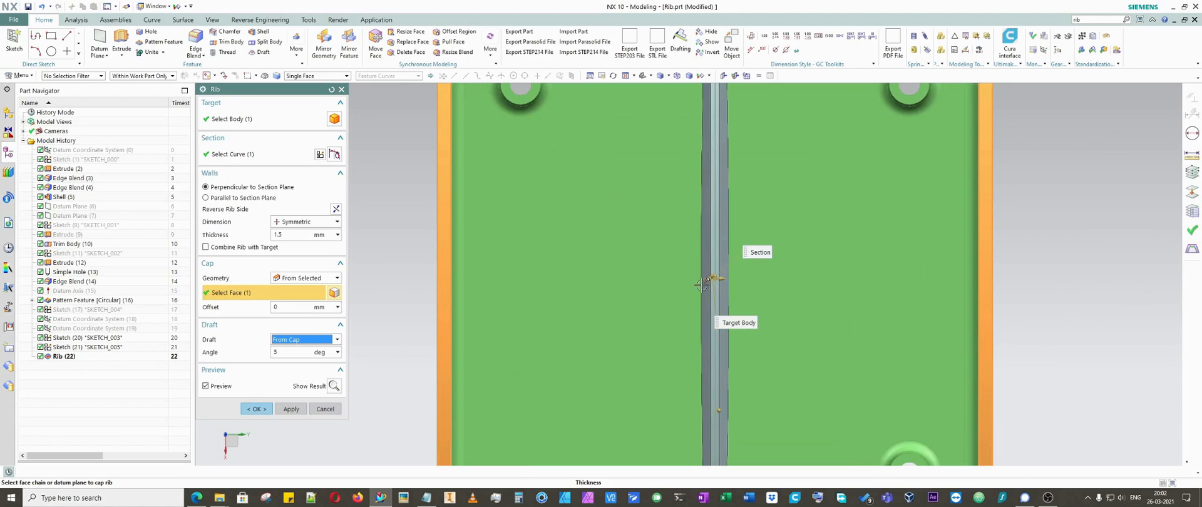
Set draft angle 1°, enable Combine Rib with Target, and finish the floor rib
left_click(699, 285)
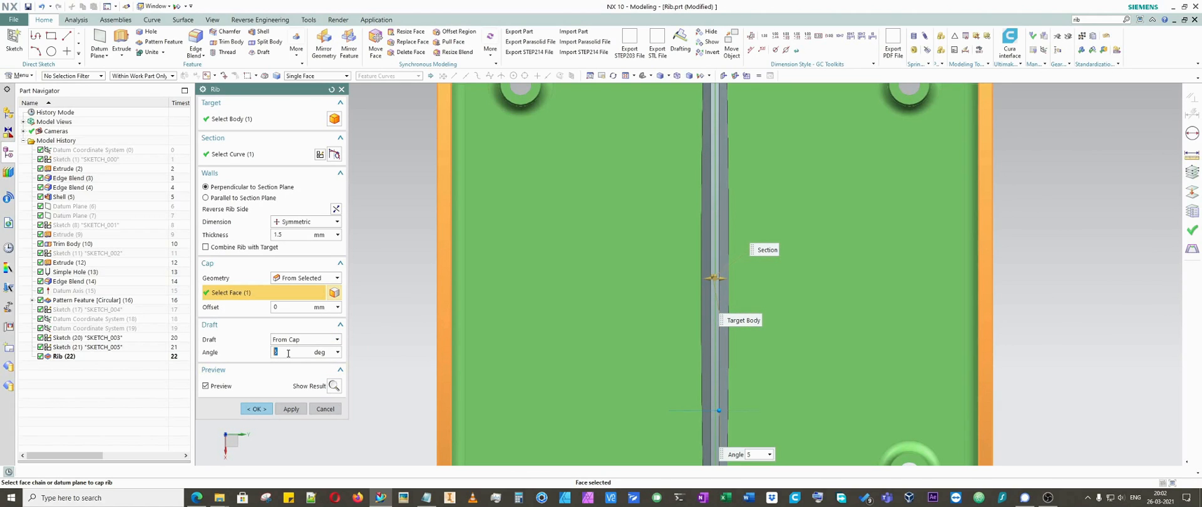
type("10")
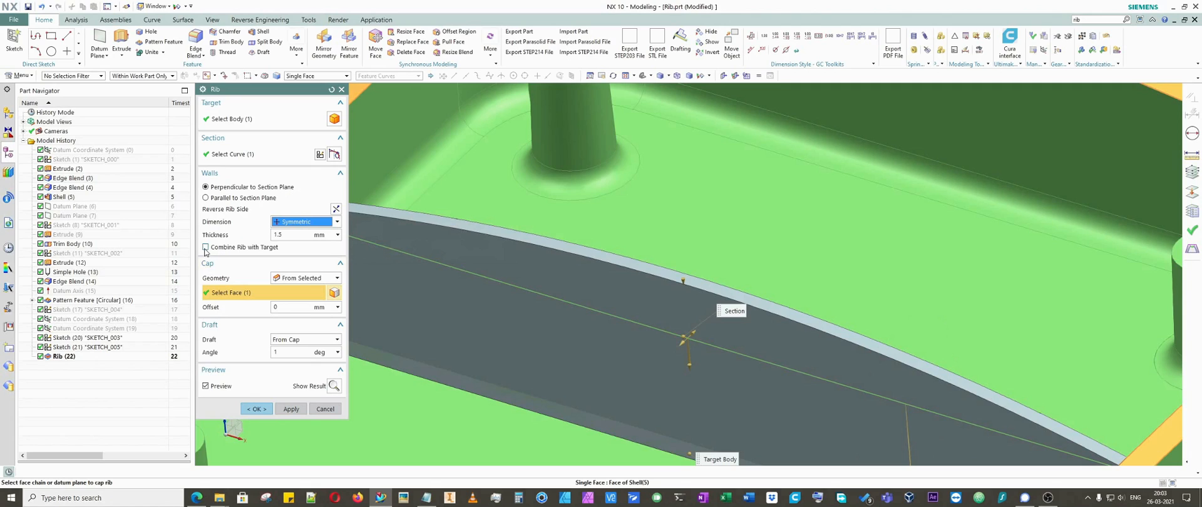
left_click(205, 247)
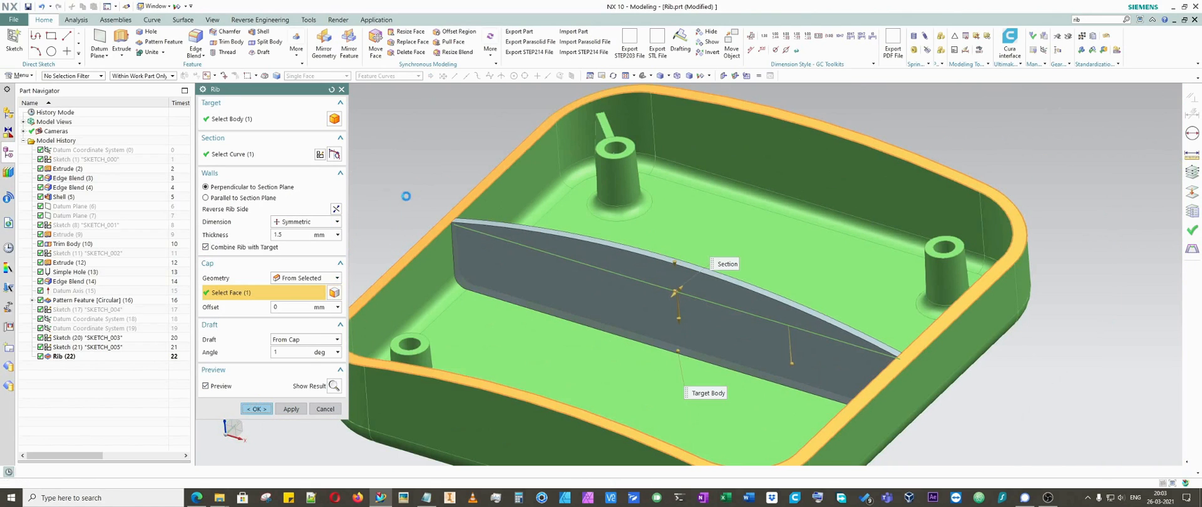
left_click(256, 408)
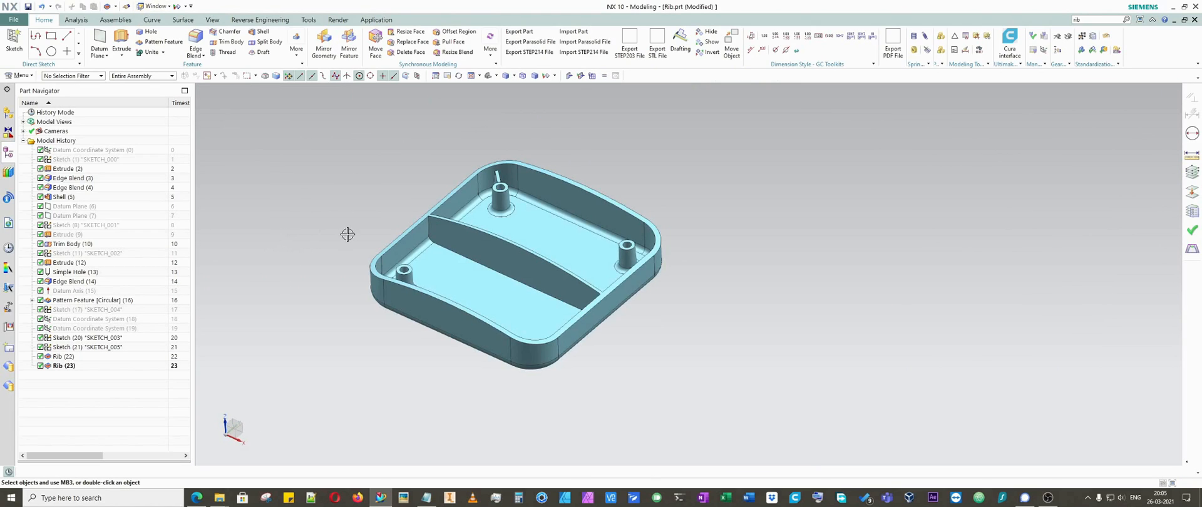
Switch to Rib-1.prt via the Window menu and start a Rib from Design Feature
left_click(156, 6)
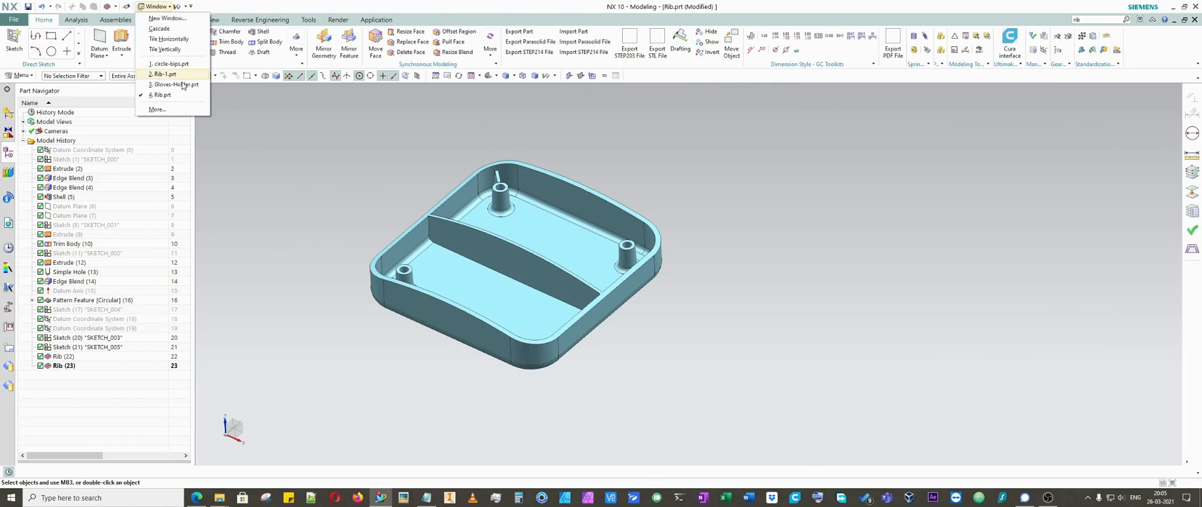
left_click(163, 75)
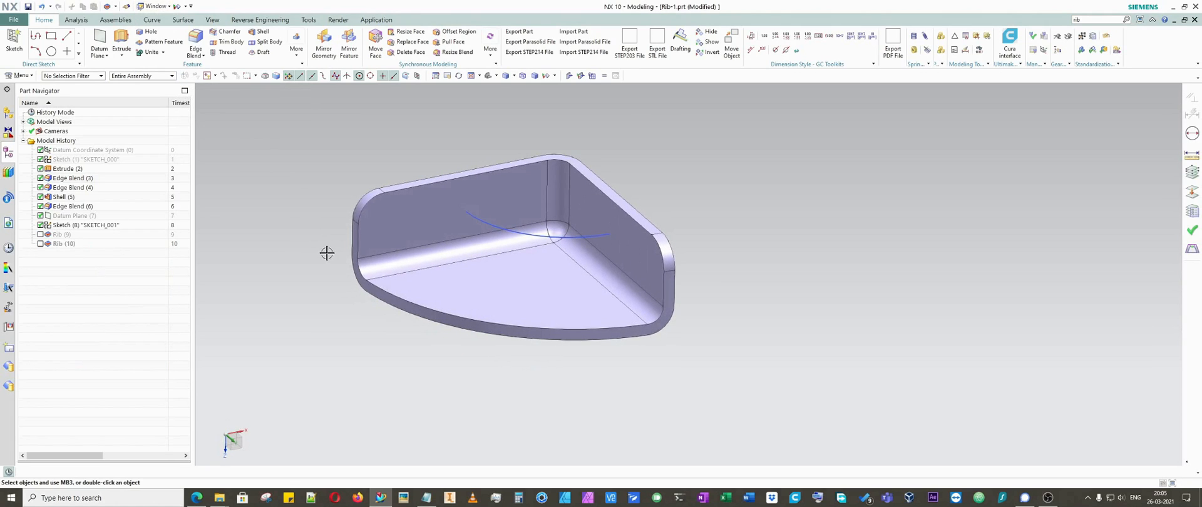
left_click(296, 44)
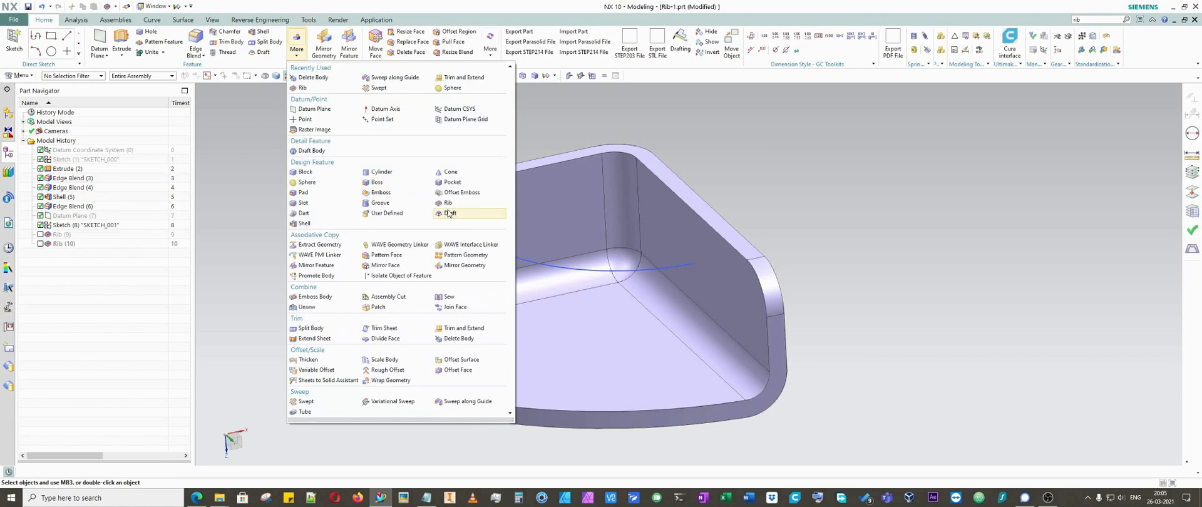
left_click(447, 203)
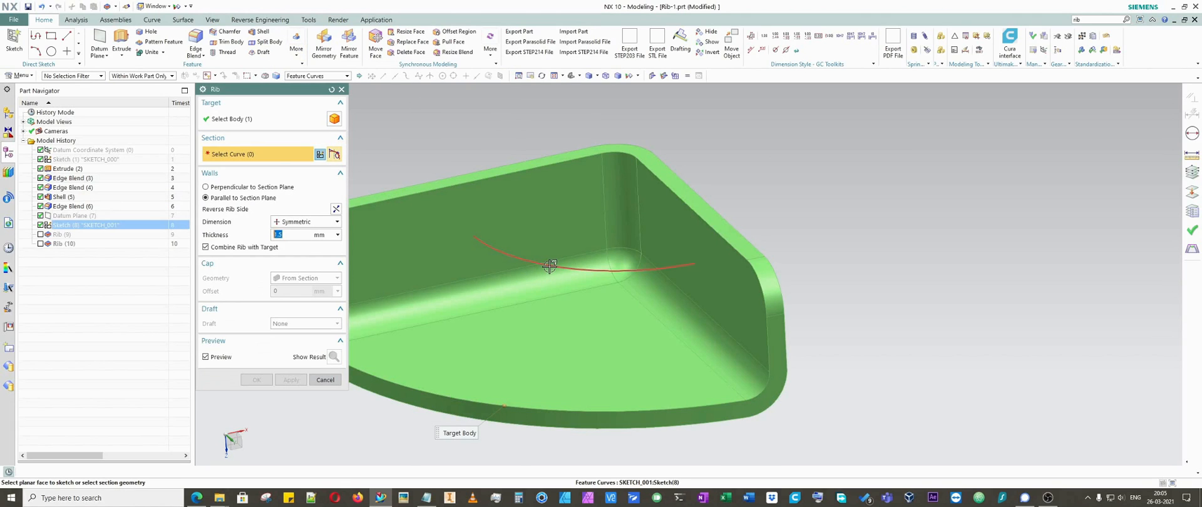
Use the sketch arc as section, Perpendicular to Section Plane, previewing a 1.5 mm curved wall
left_click(549, 266)
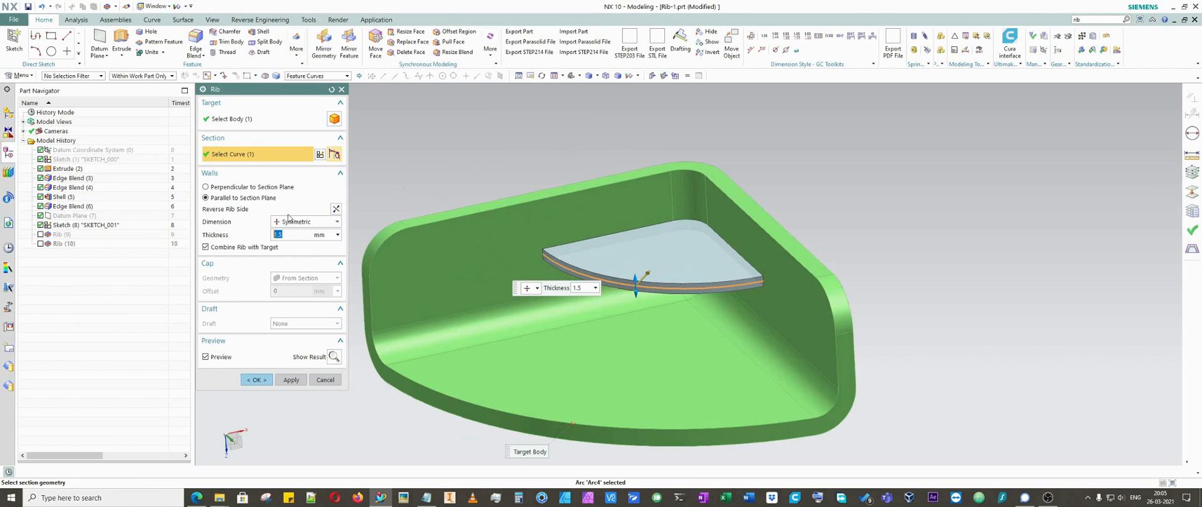
mouse_move(205, 197)
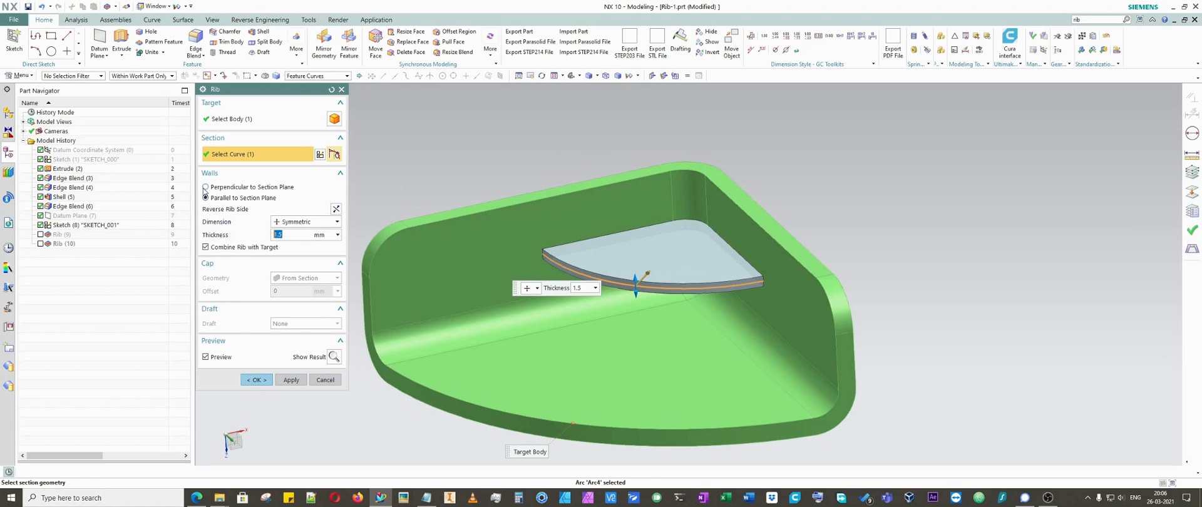
left_click(204, 186)
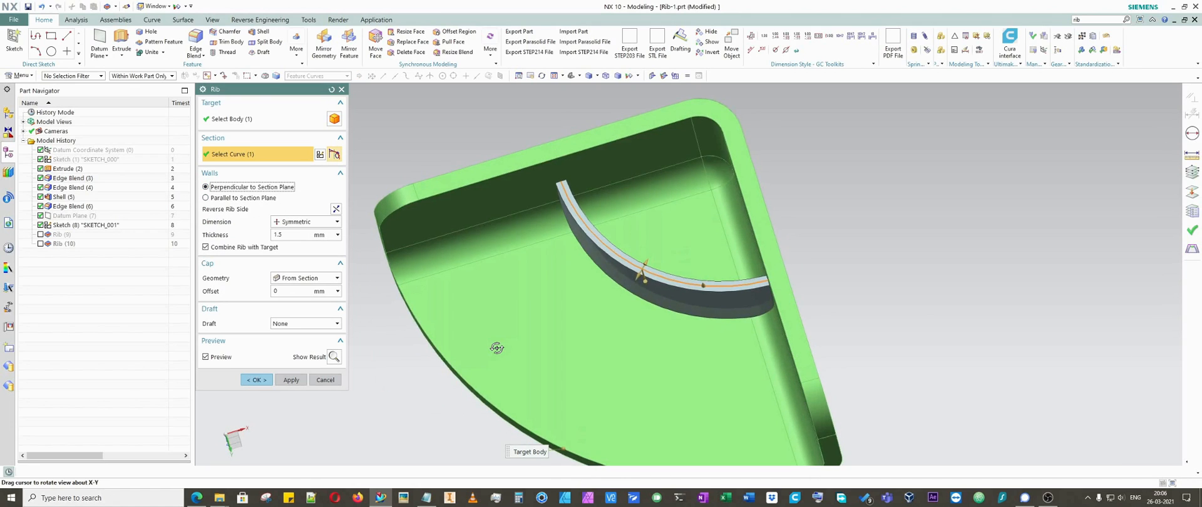
left_click_drag(496, 348, 492, 321)
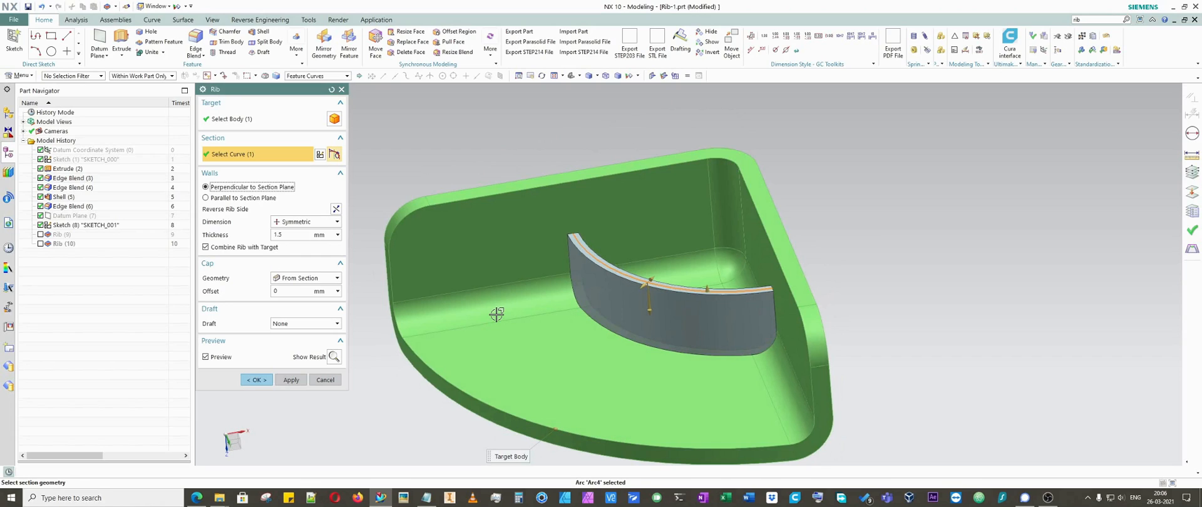
mouse_move(492, 302)
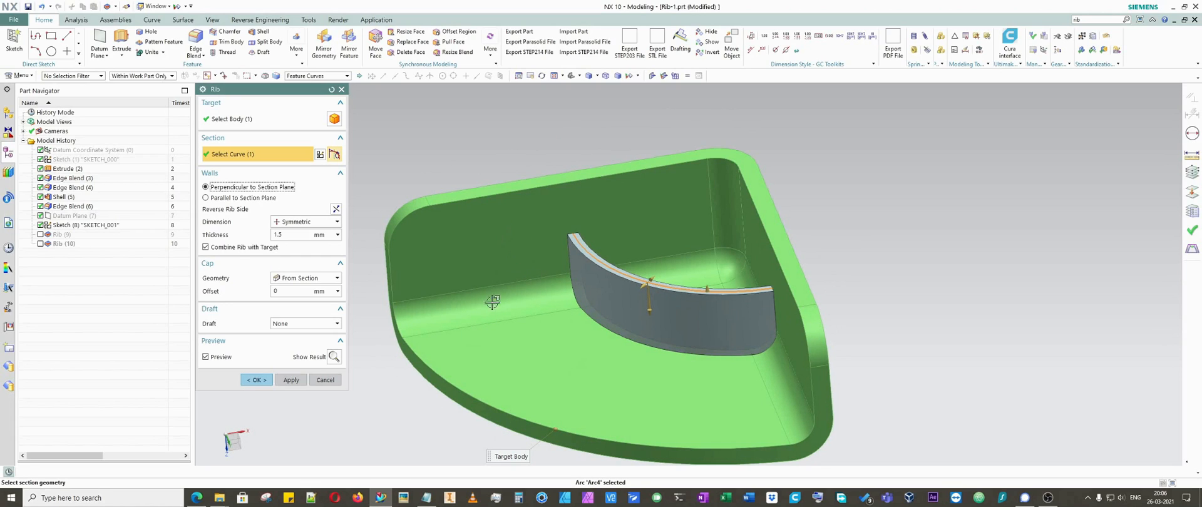
mouse_move(481, 361)
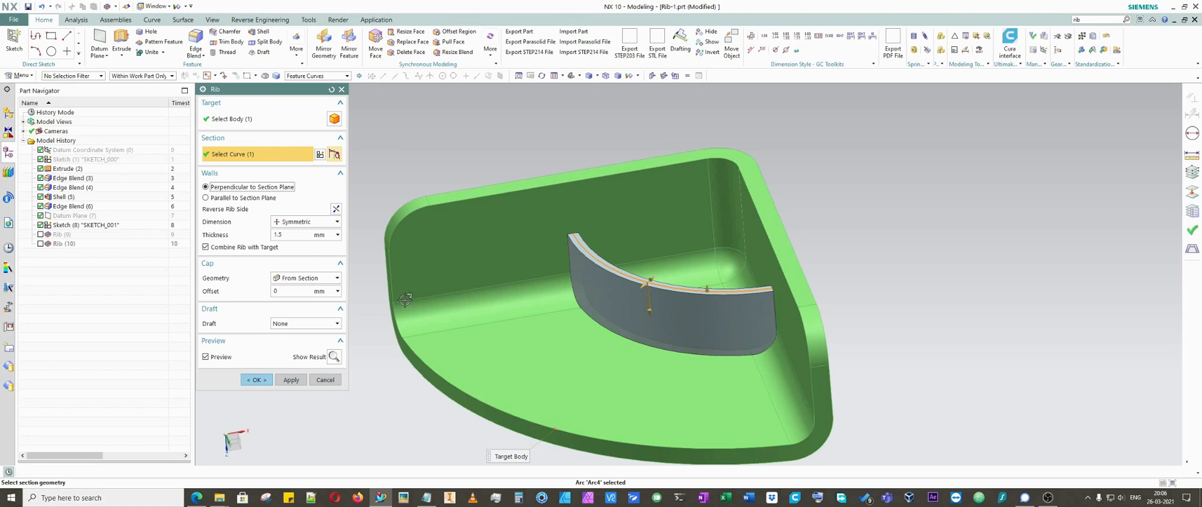
mouse_move(206, 198)
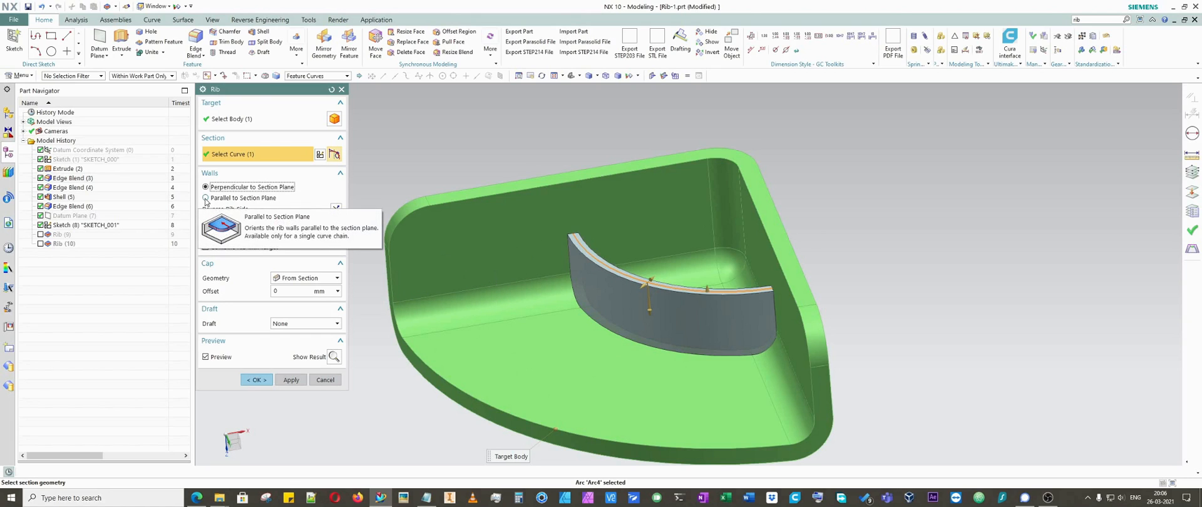
Switch to Parallel to Section Plane and accept the 1.5 mm shelf rib
left_click(206, 198)
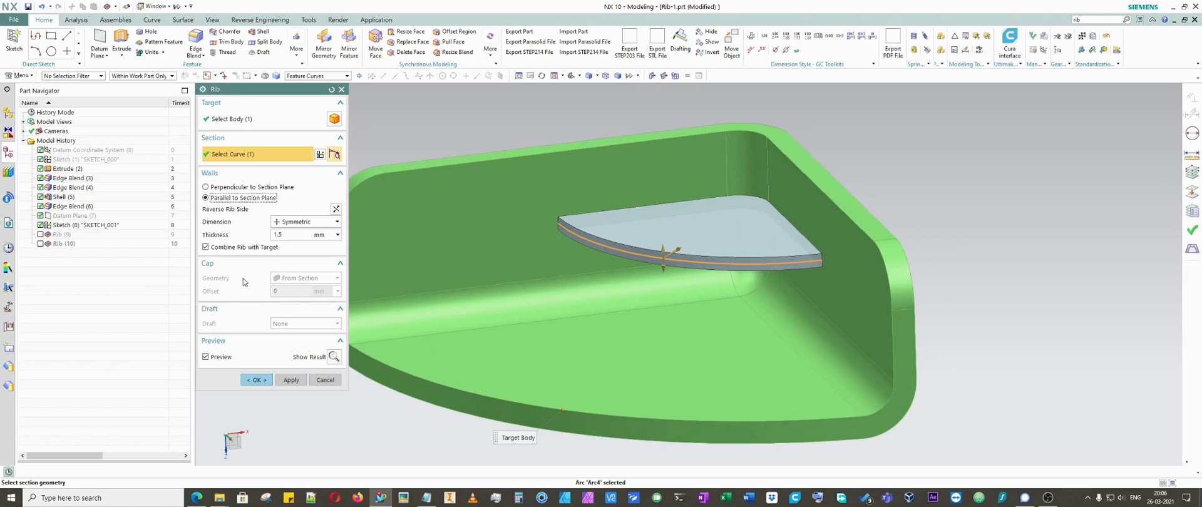
mouse_move(639, 203)
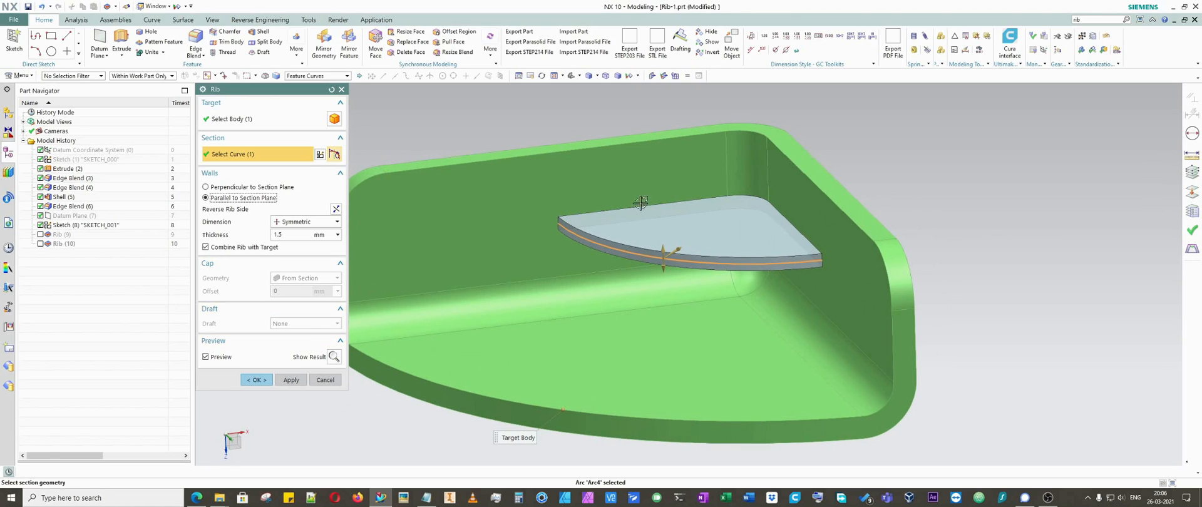
mouse_move(433, 325)
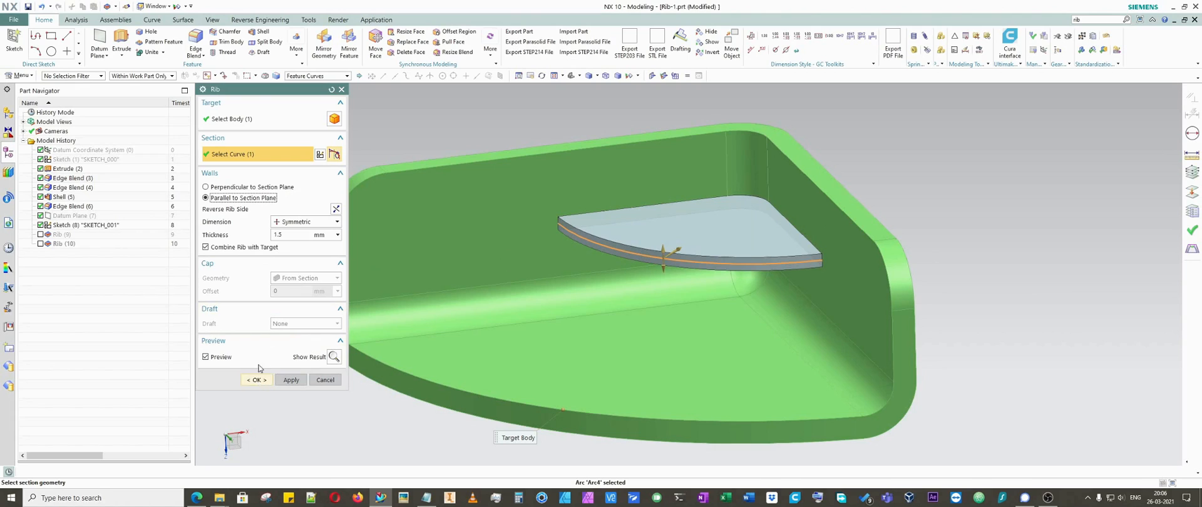
left_click(255, 380)
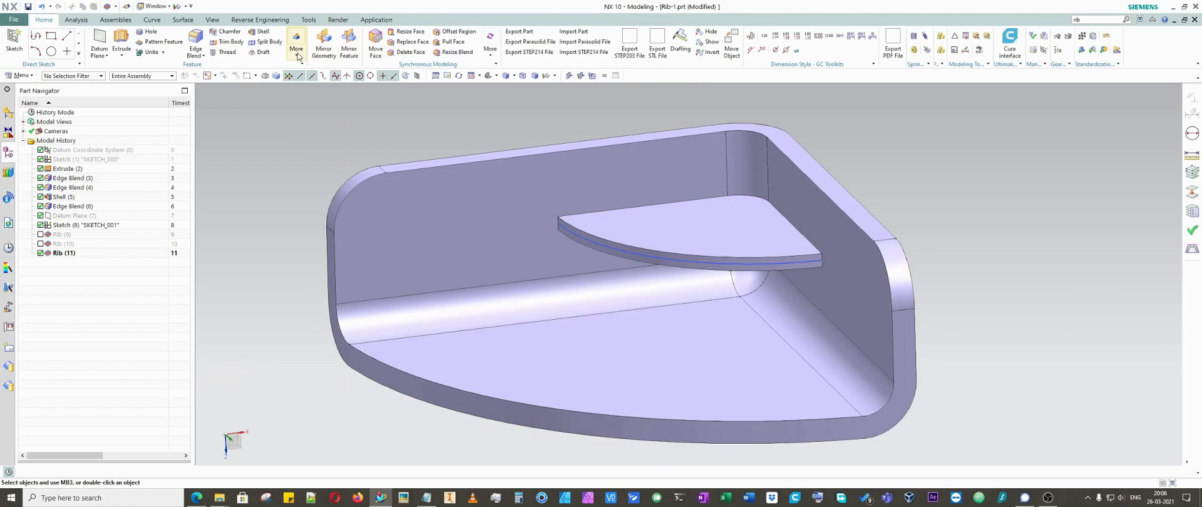
mouse_move(263, 51)
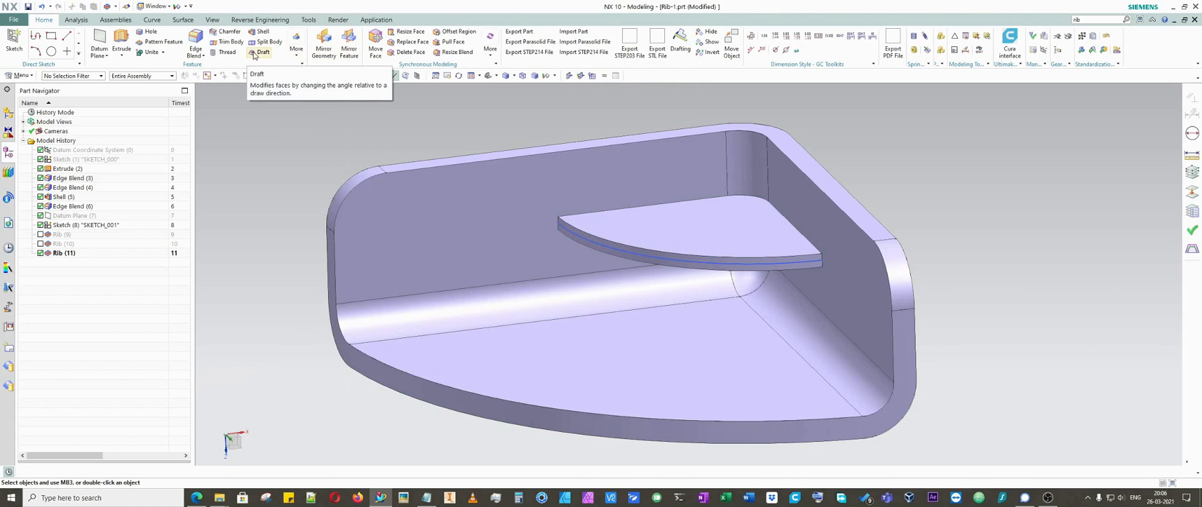
left_click(262, 52)
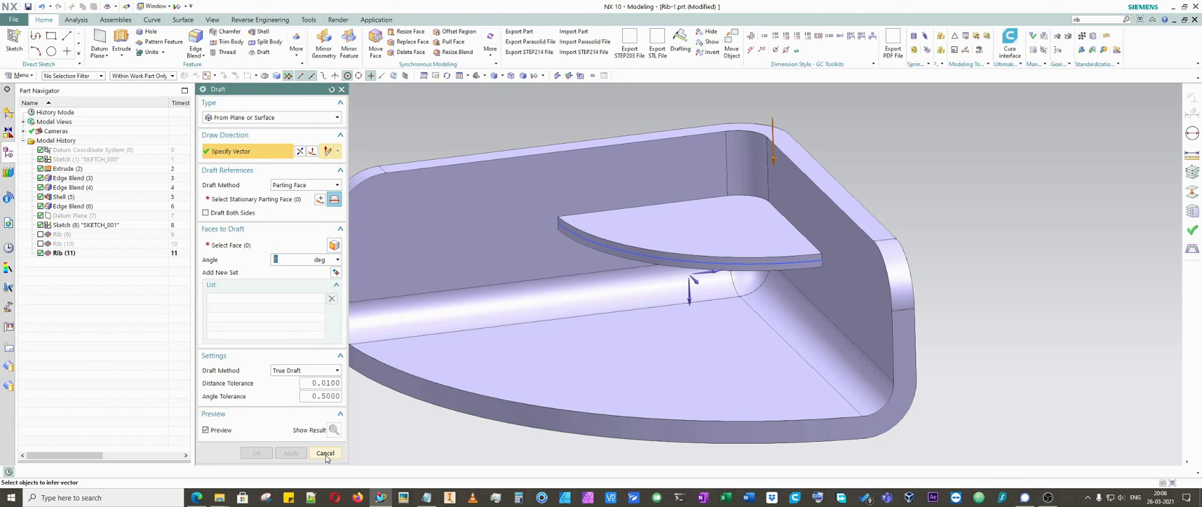
left_click(325, 453)
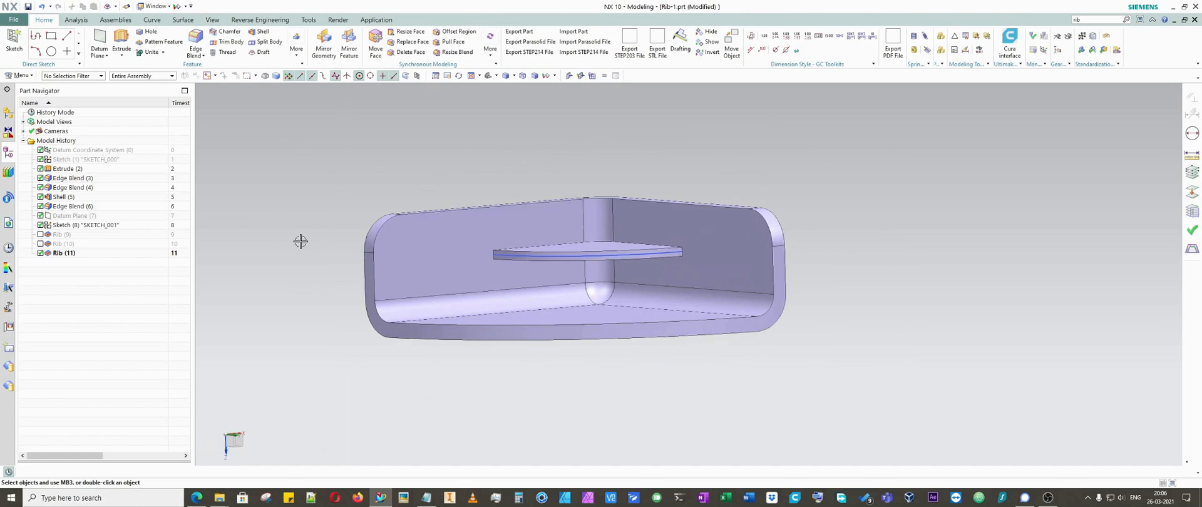